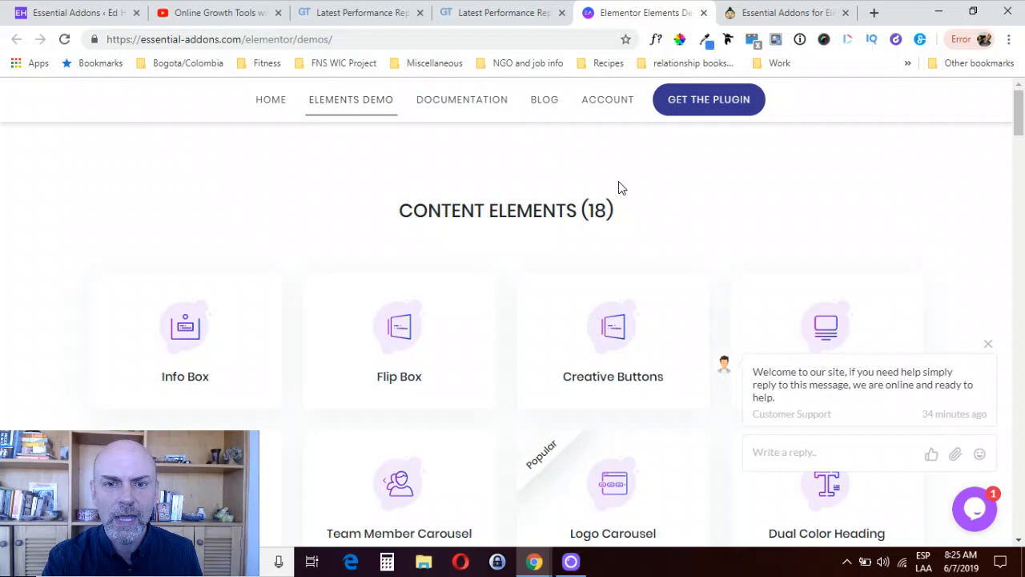
Scroll the Elements Demo gallery and open the Logo Carousel widget demo
scroll(down, 3)
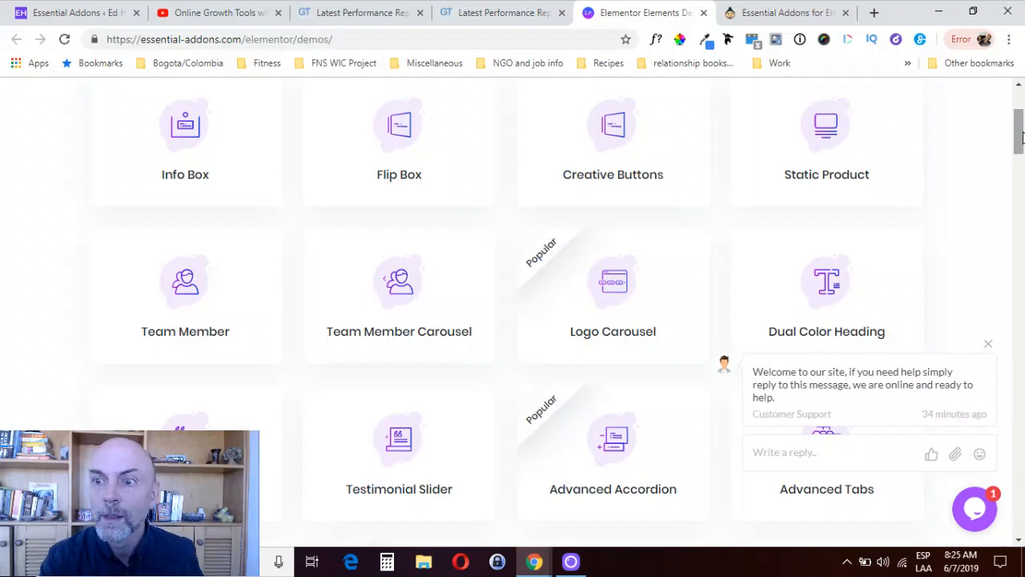
scroll(down, 3)
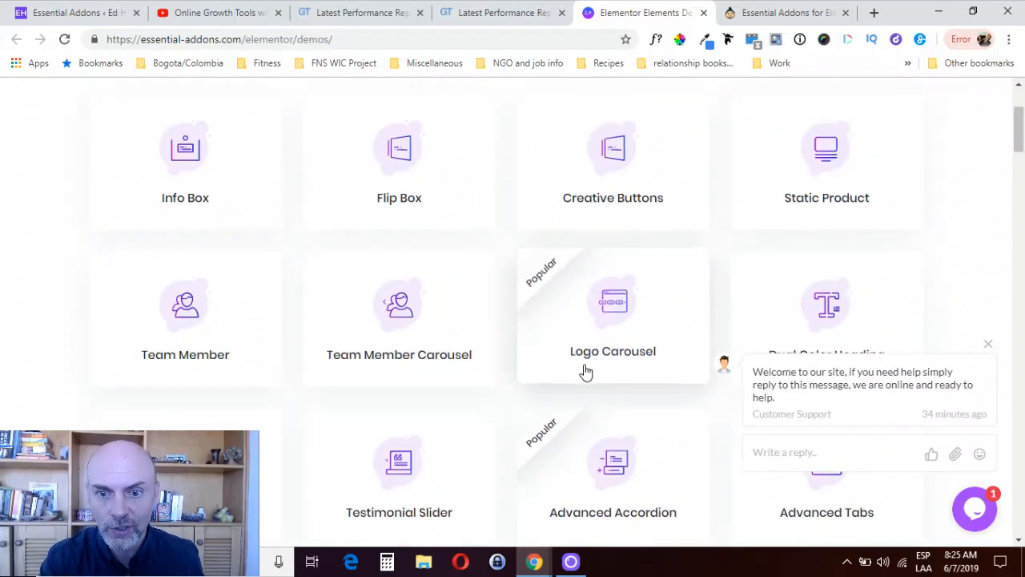
click(612, 351)
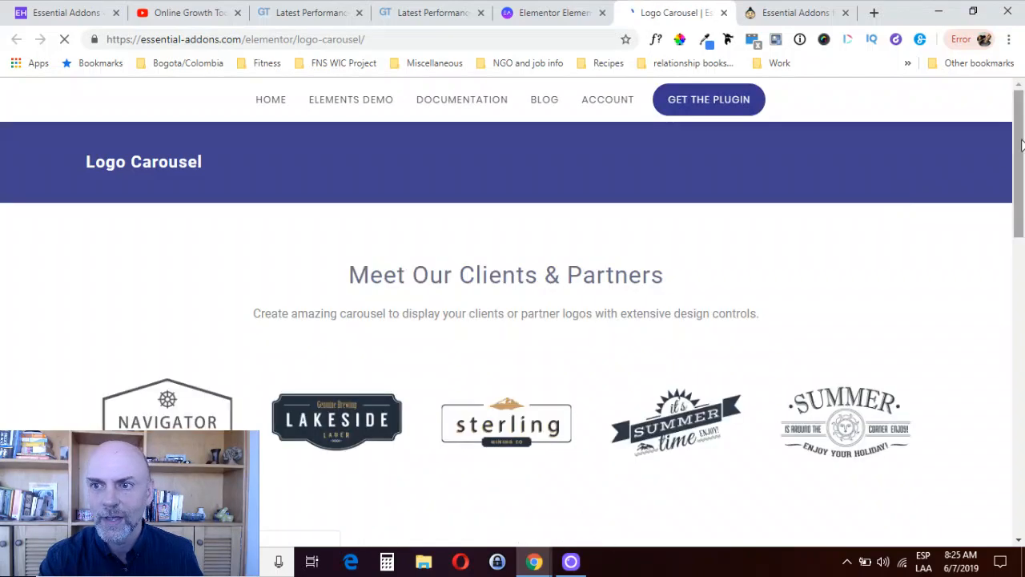
Scroll further down the gallery and open the Offcanvas Content widget demo
scroll(down, 3)
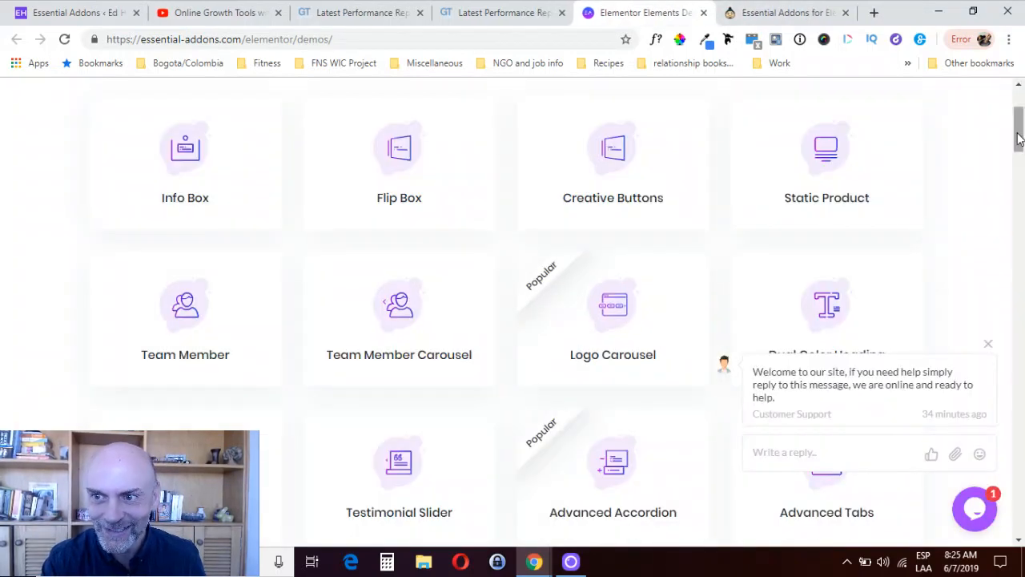
scroll(down, 3)
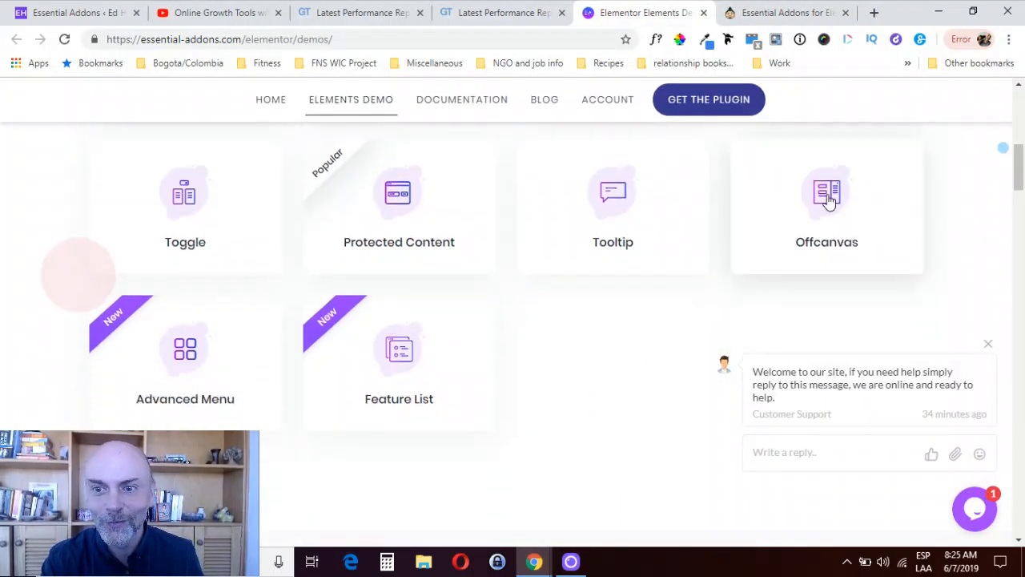
click(826, 200)
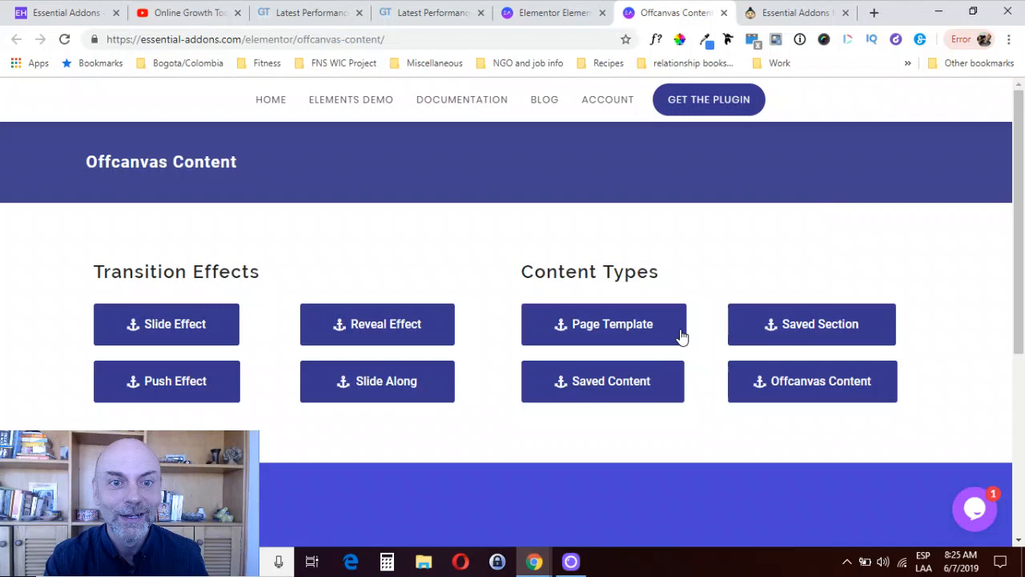
Try the Slide Effect and another offcanvas transition, then close the panel
click(166, 323)
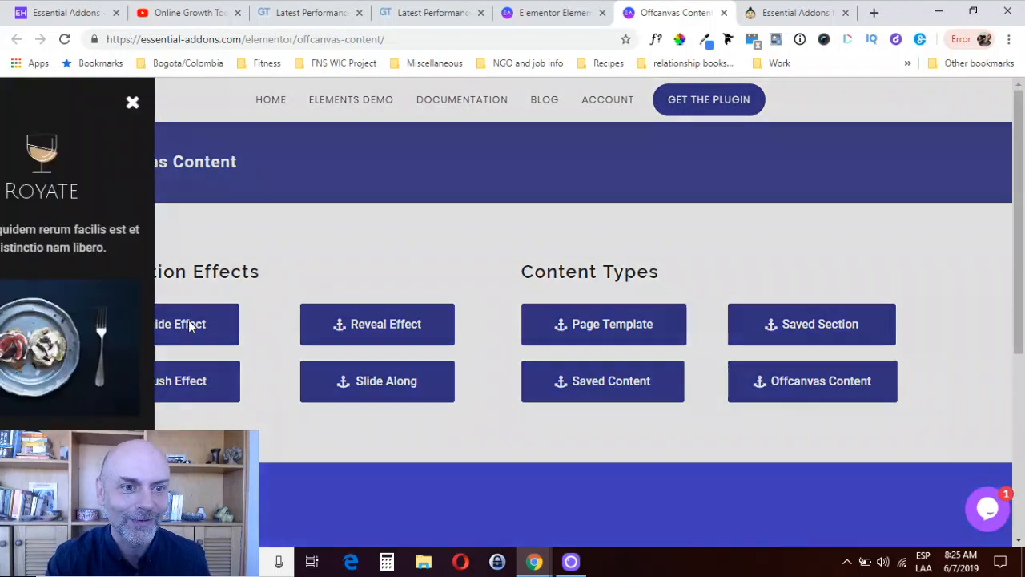
click(132, 102)
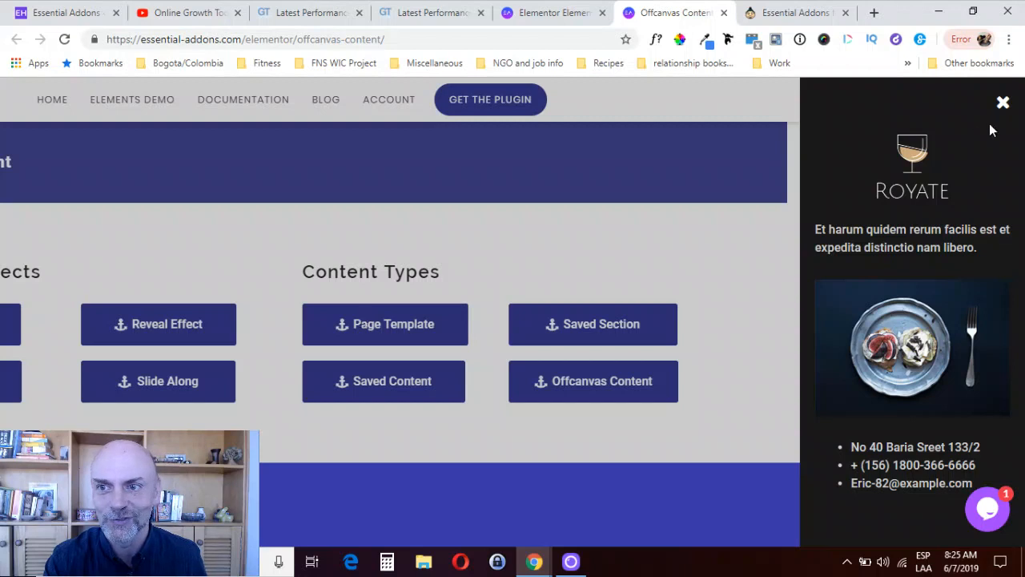
click(1002, 102)
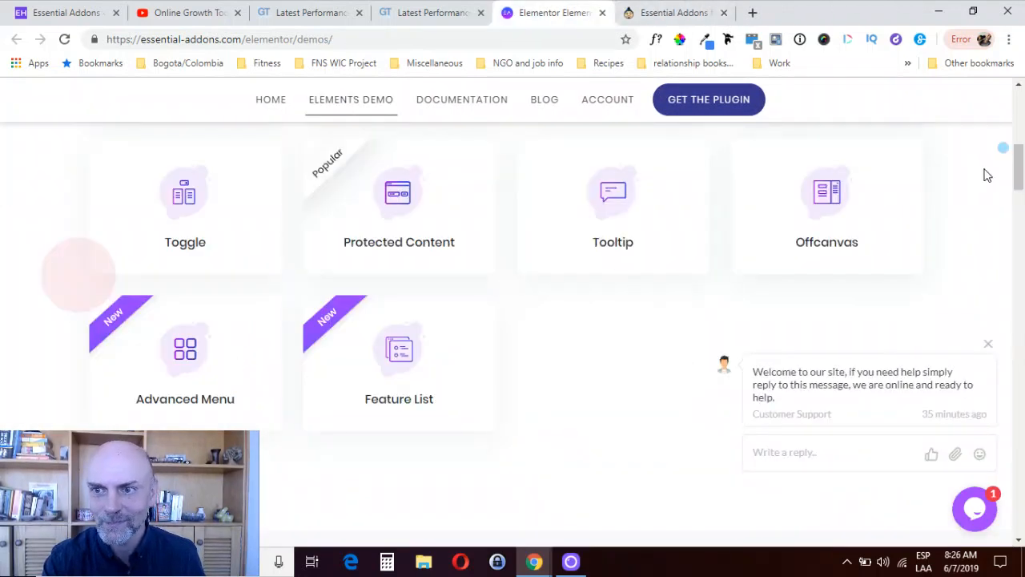
Scroll the demo list down to the Dynamic Content Elements section
scroll(down, 3)
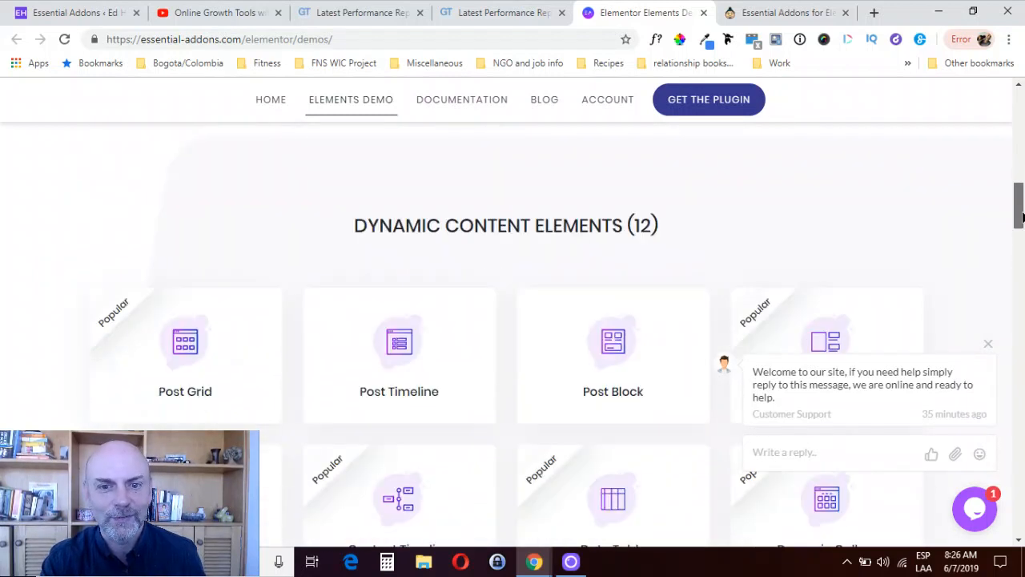
scroll(down, 3)
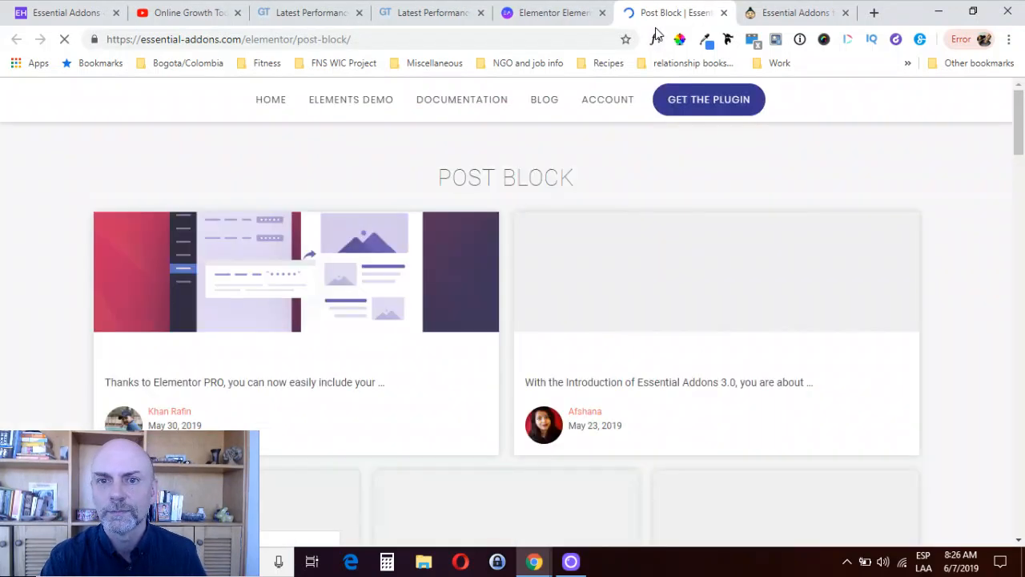
Skim the Post Block demo and the remaining element demos down to Extensions
scroll(down, 3)
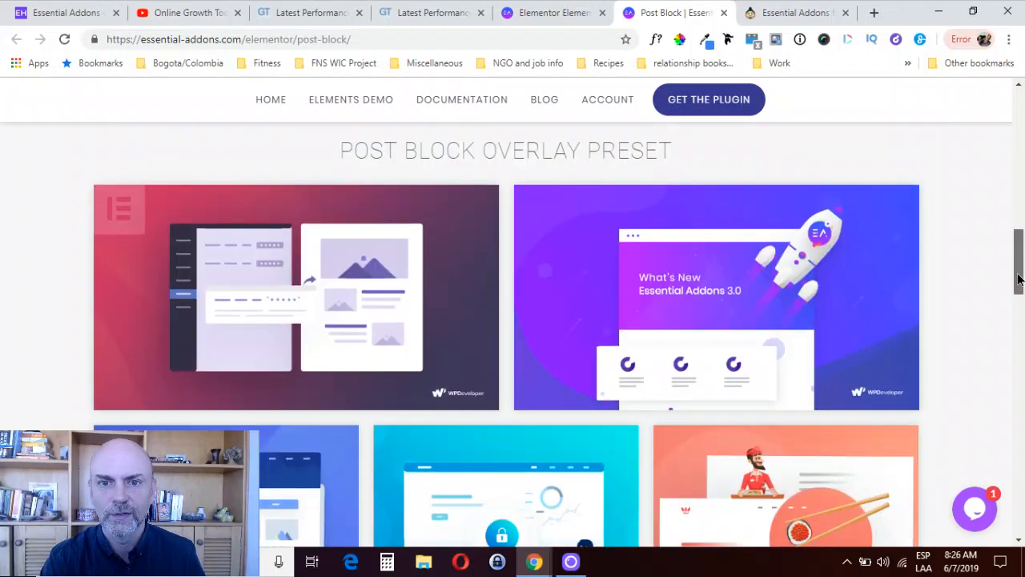
scroll(down, 3)
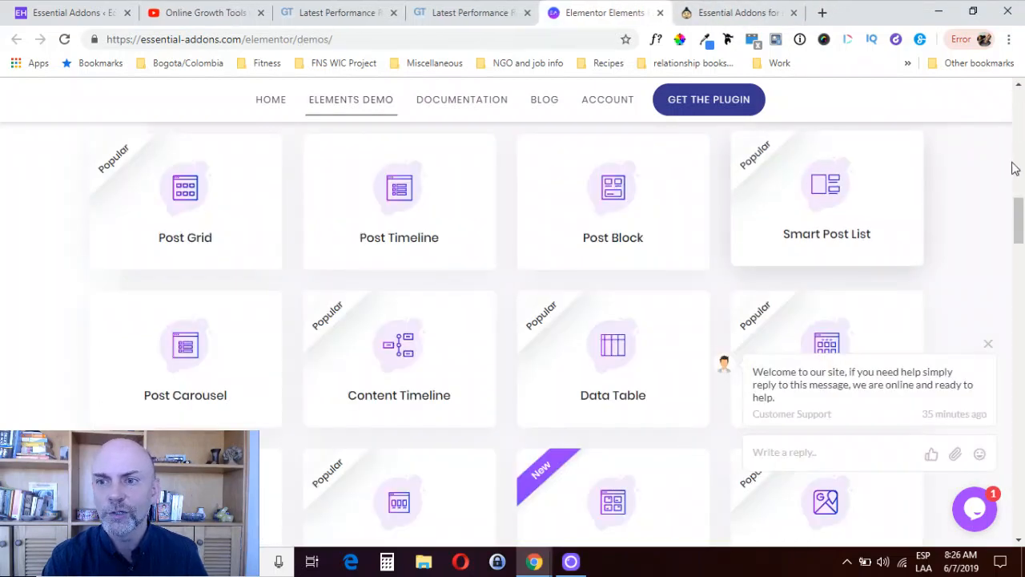
scroll(down, 3)
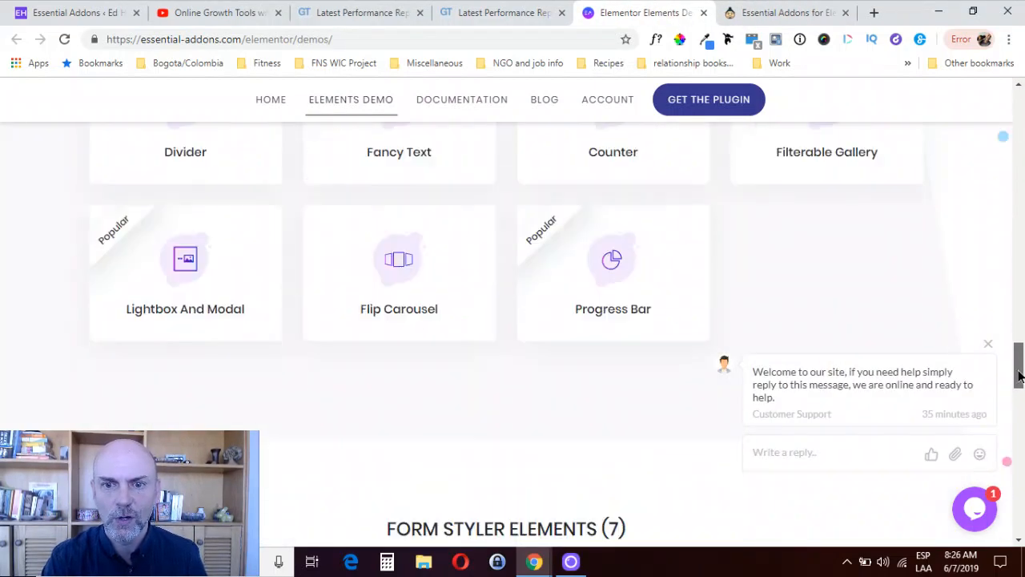
scroll(down, 3)
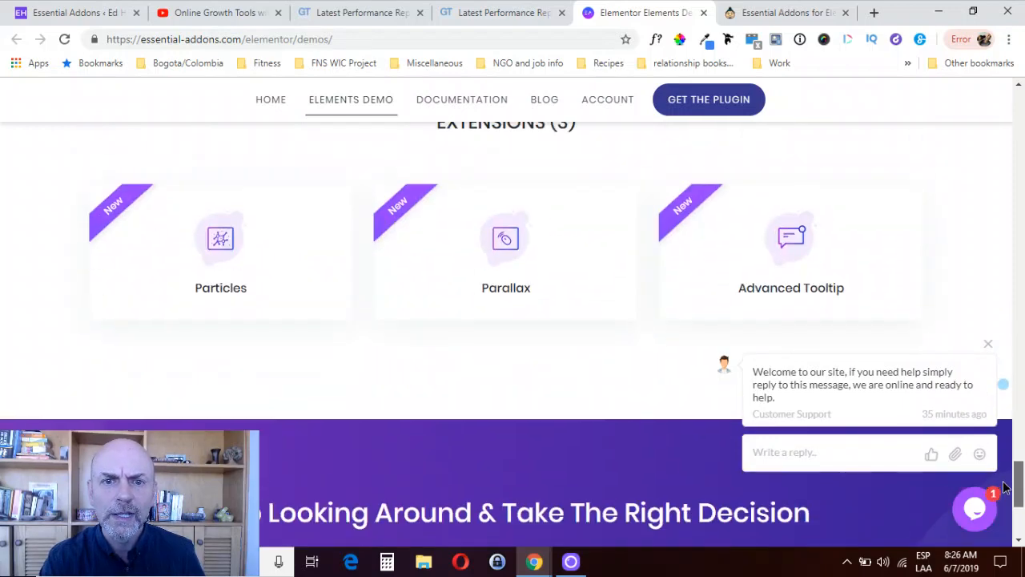
scroll(down, 3)
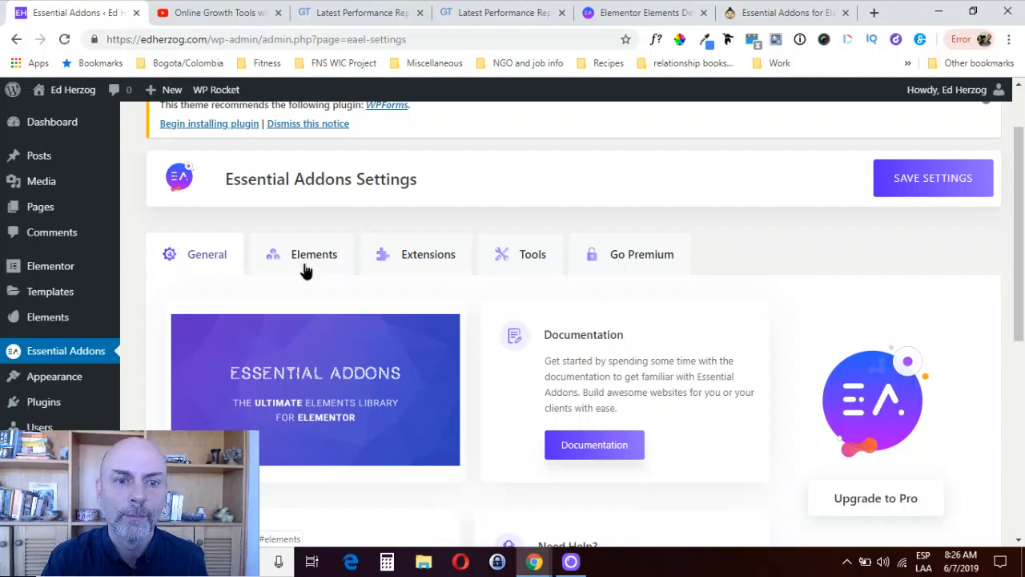
Show the Essential Addons Elements list and review the content element toggles
click(314, 253)
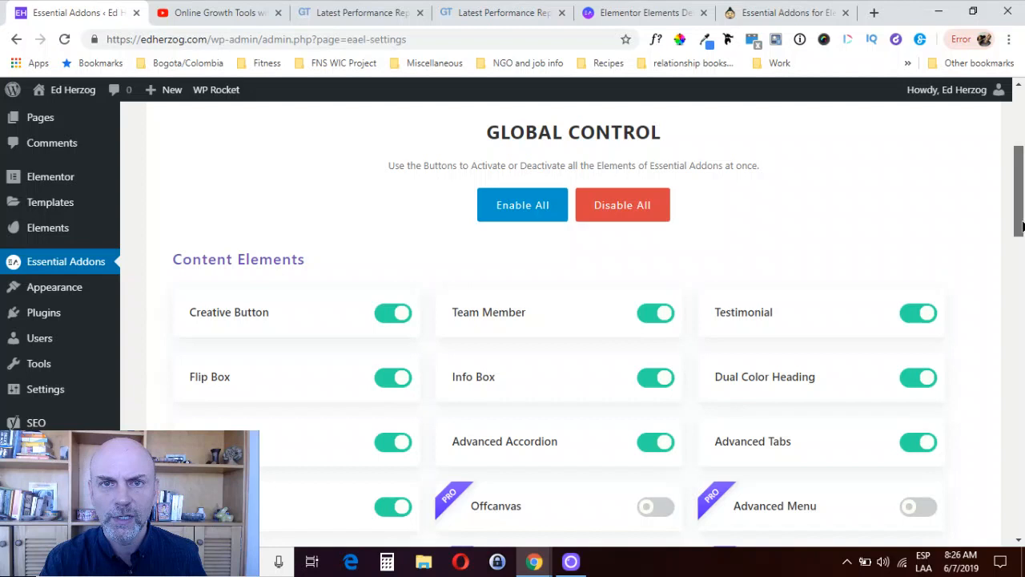
scroll(down, 3)
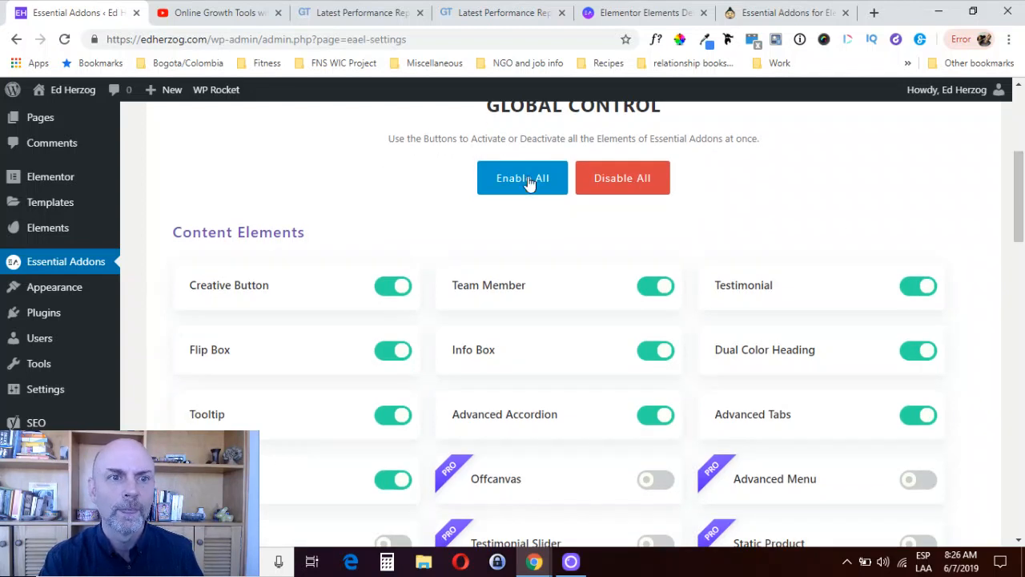
mouse_move(740, 291)
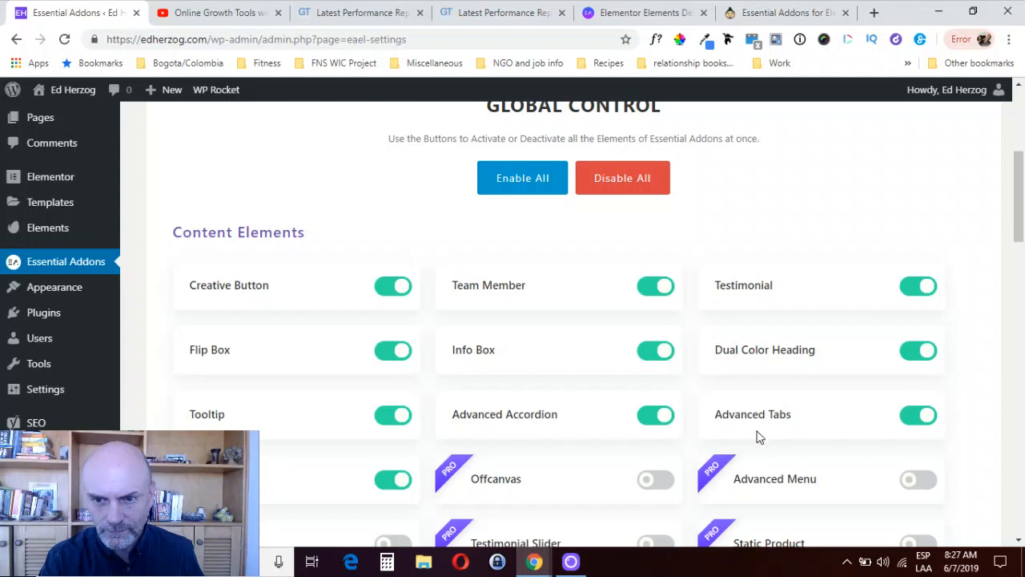
scroll(down, 3)
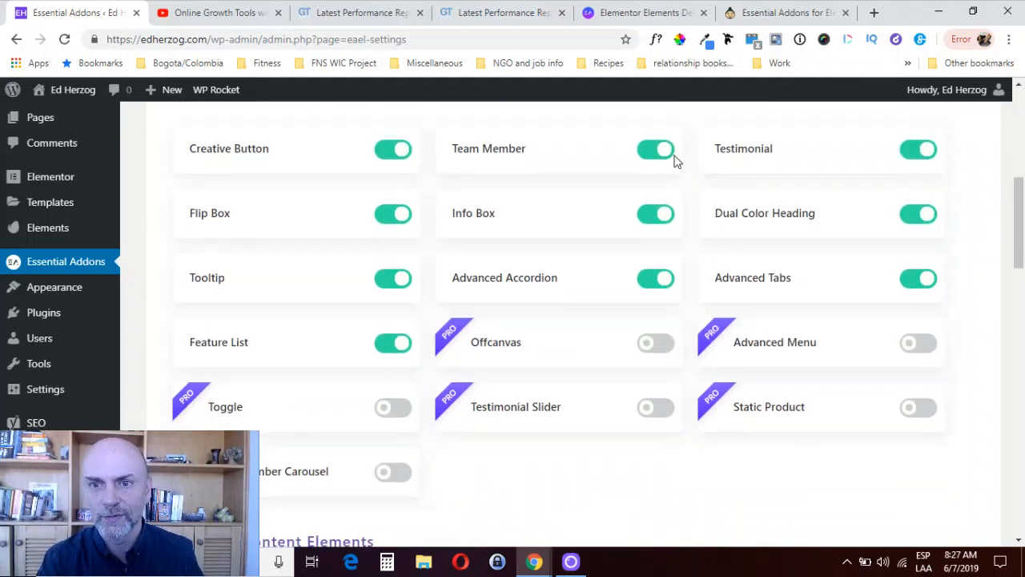
mouse_move(797, 151)
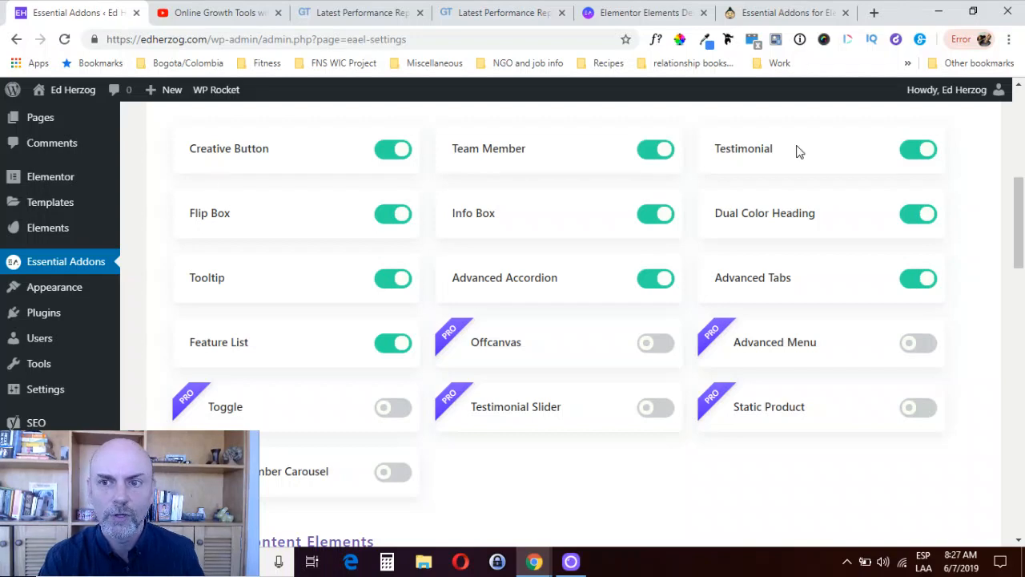
scroll(down, 3)
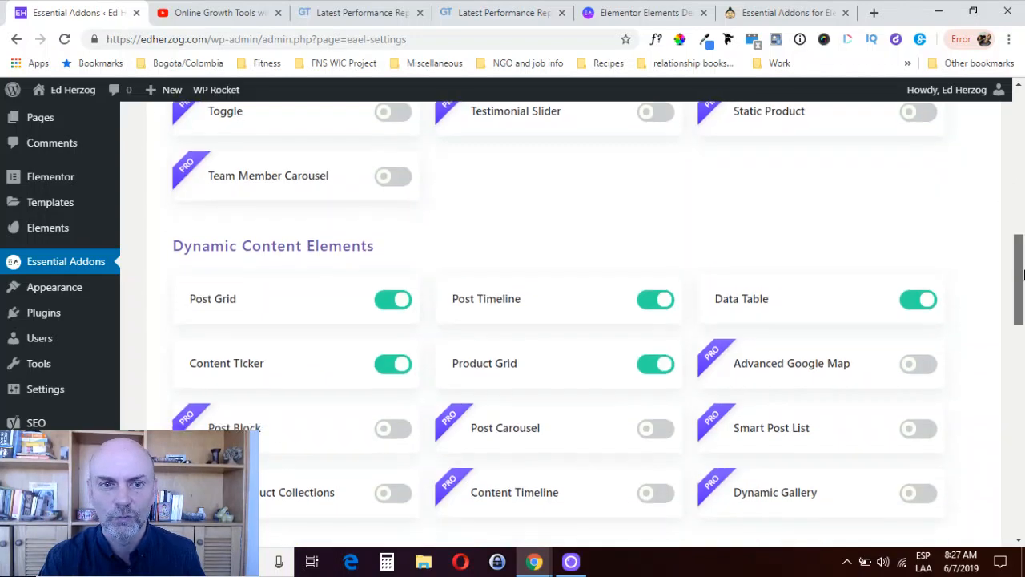
Continue through the dynamic and creative element toggles to the end of the list
scroll(down, 3)
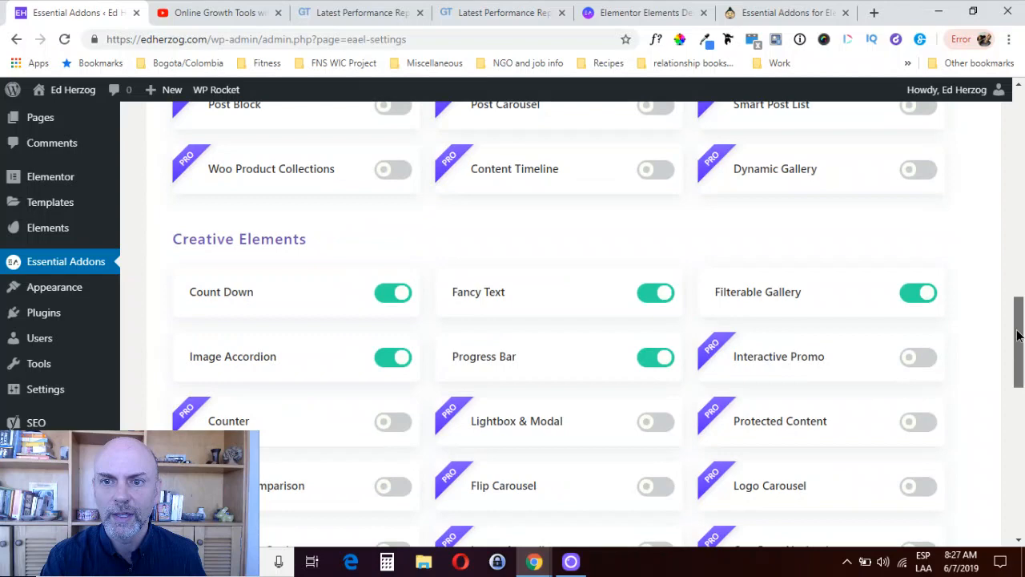
scroll(down, 3)
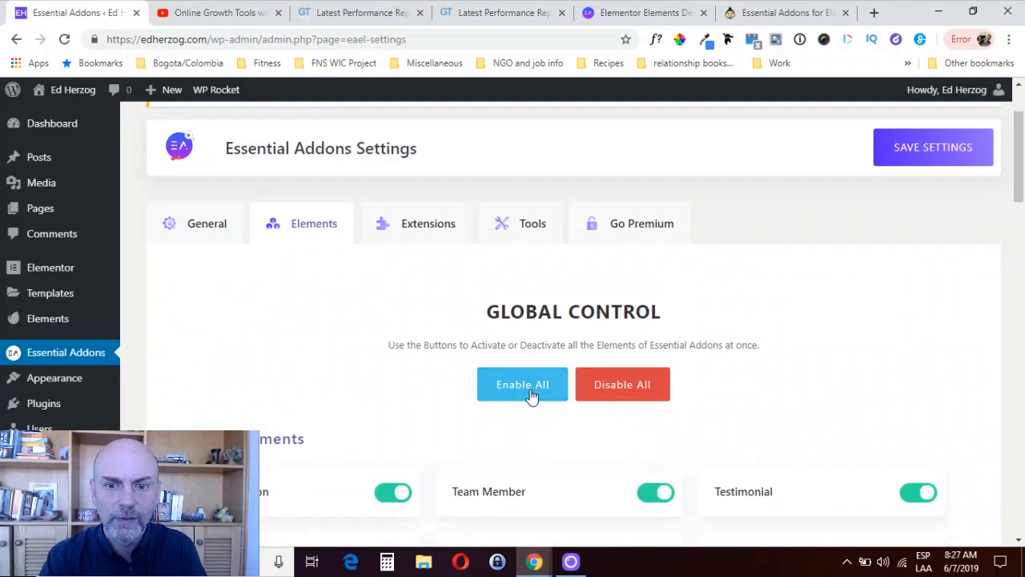
scroll(down, 3)
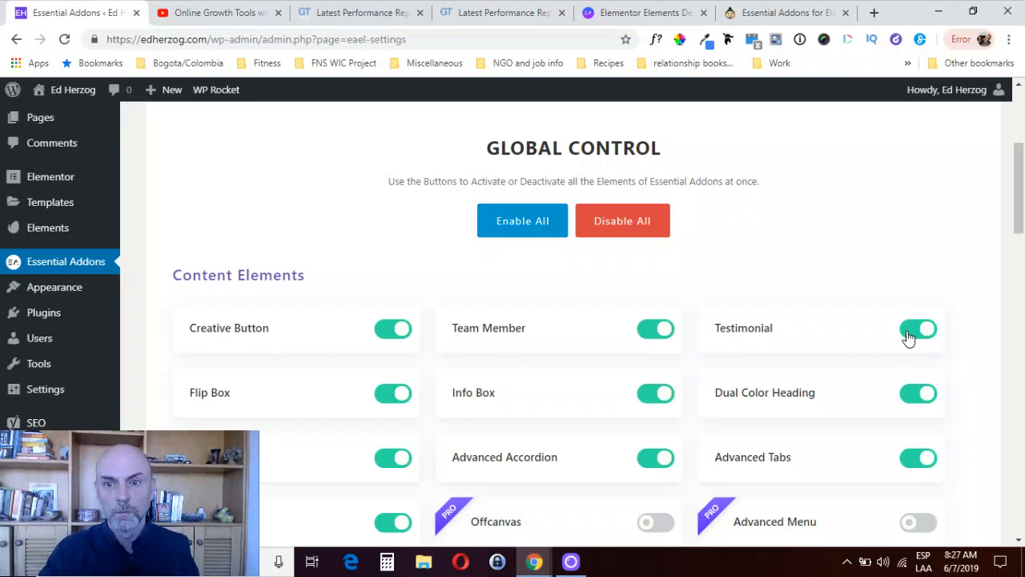
scroll(down, 3)
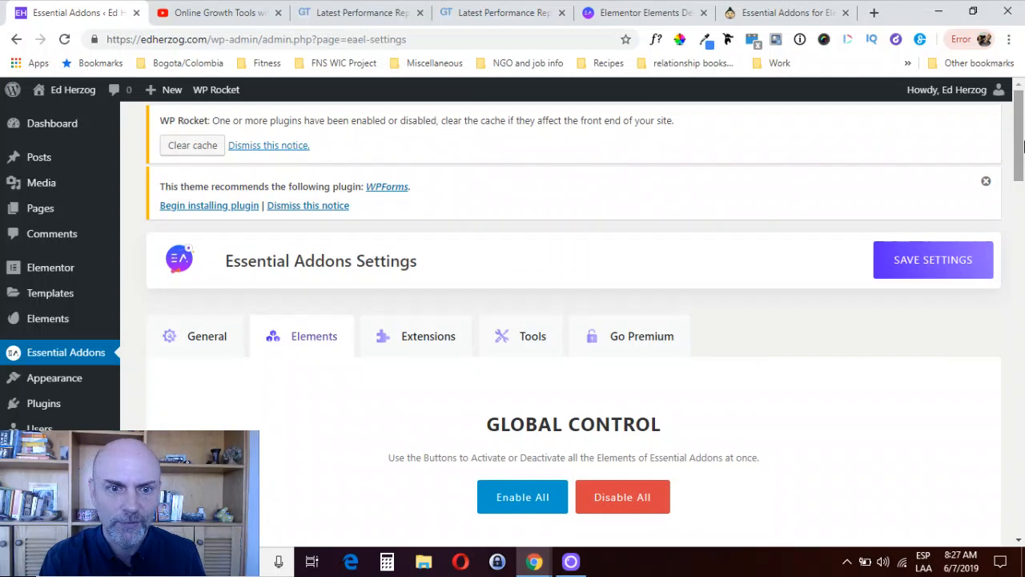
View the premium Extensions settings, then the Tools settings with the Clear Cache option
click(416, 336)
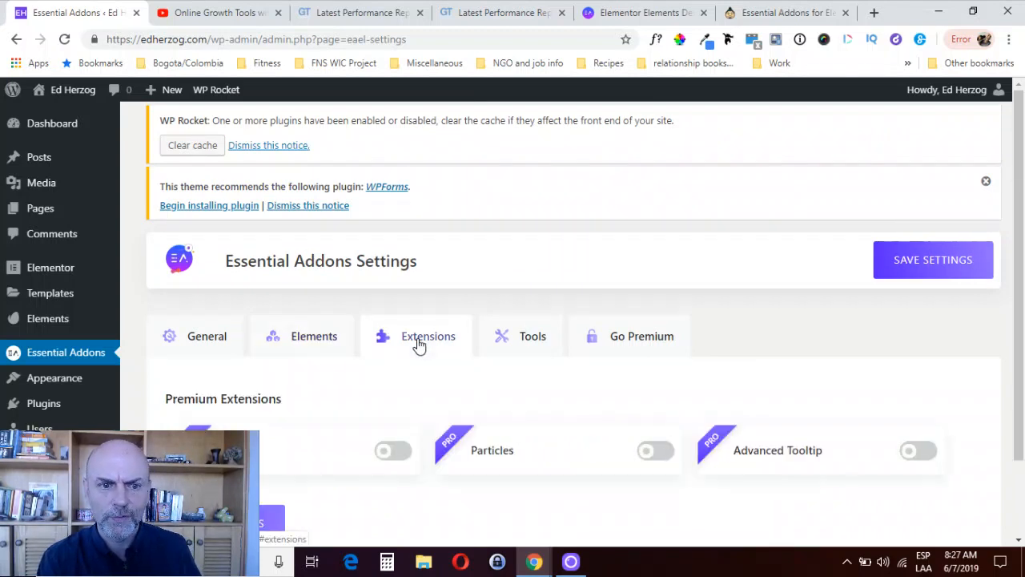
click(428, 337)
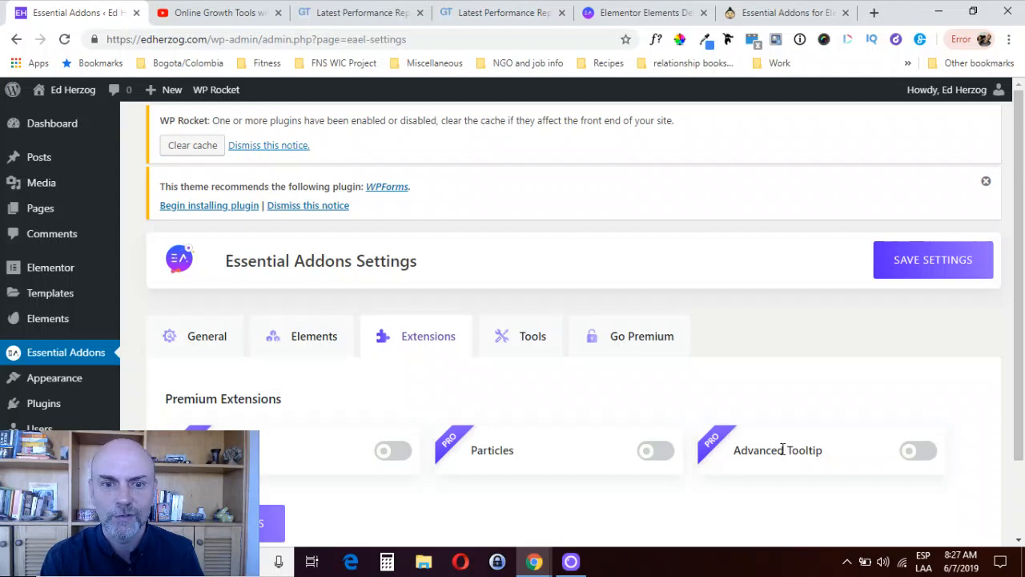
click(531, 336)
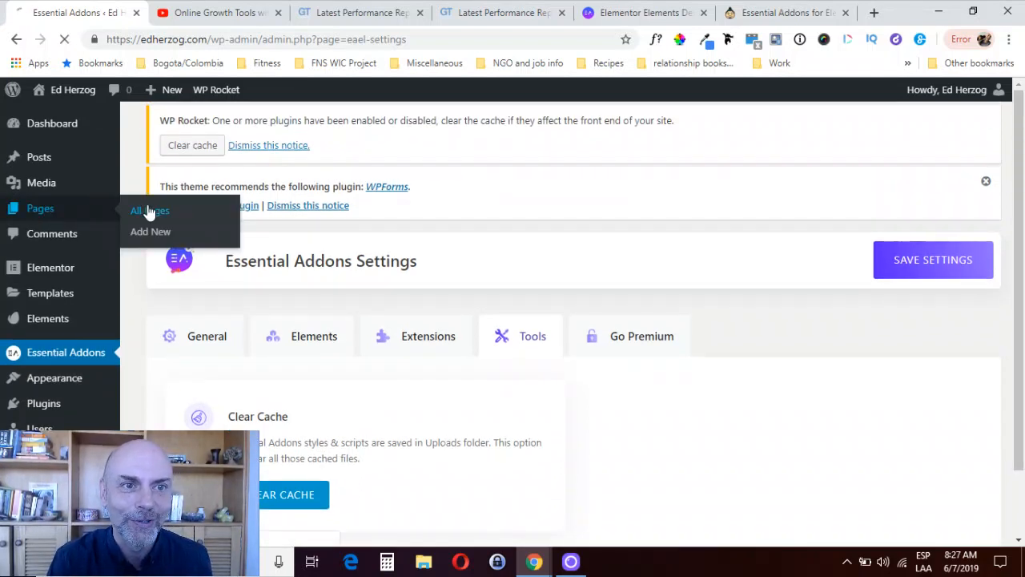
From All Pages, open the Contact Me page with Edit with Elementor
click(149, 211)
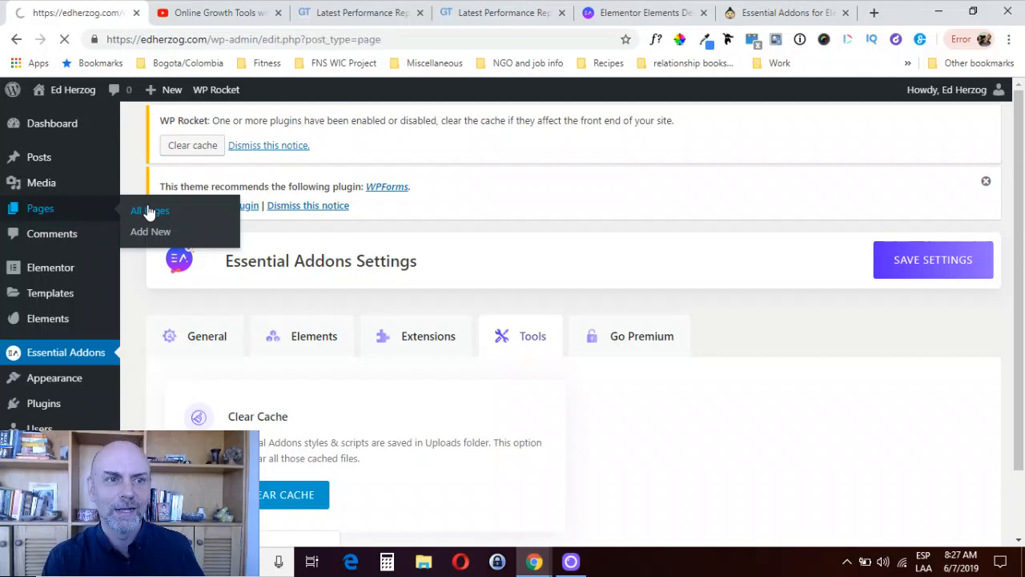
click(150, 212)
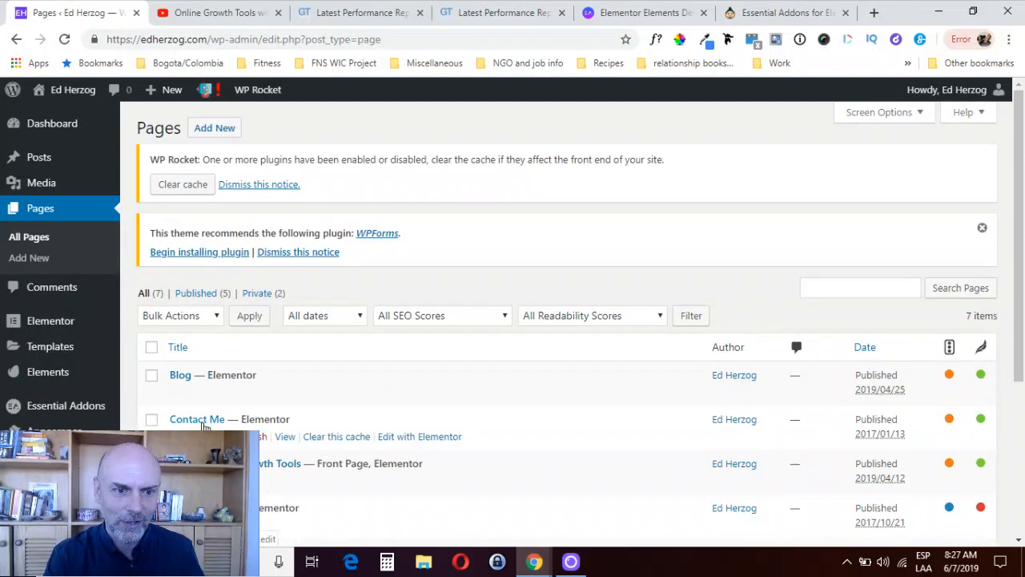
click(420, 435)
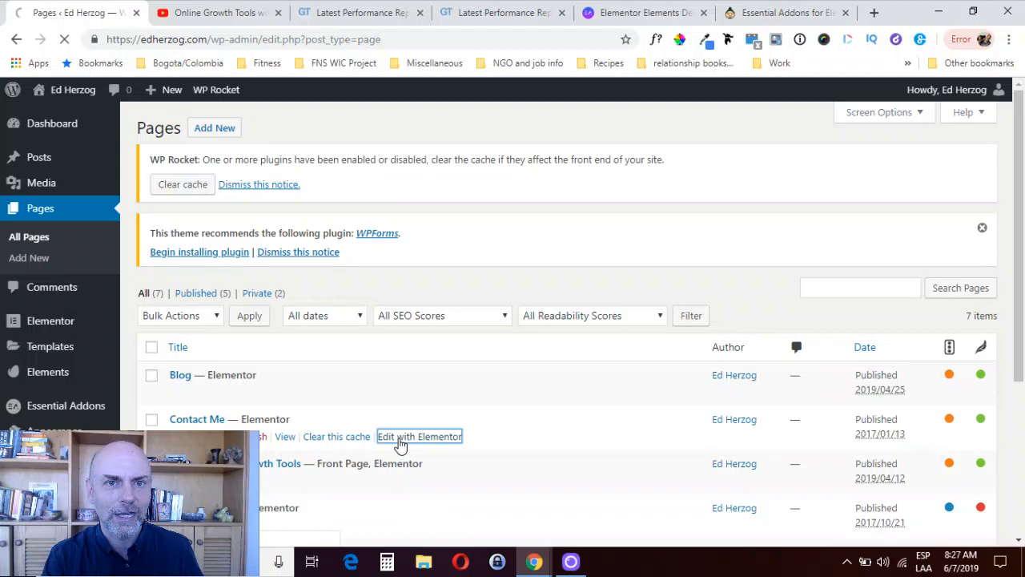
click(420, 435)
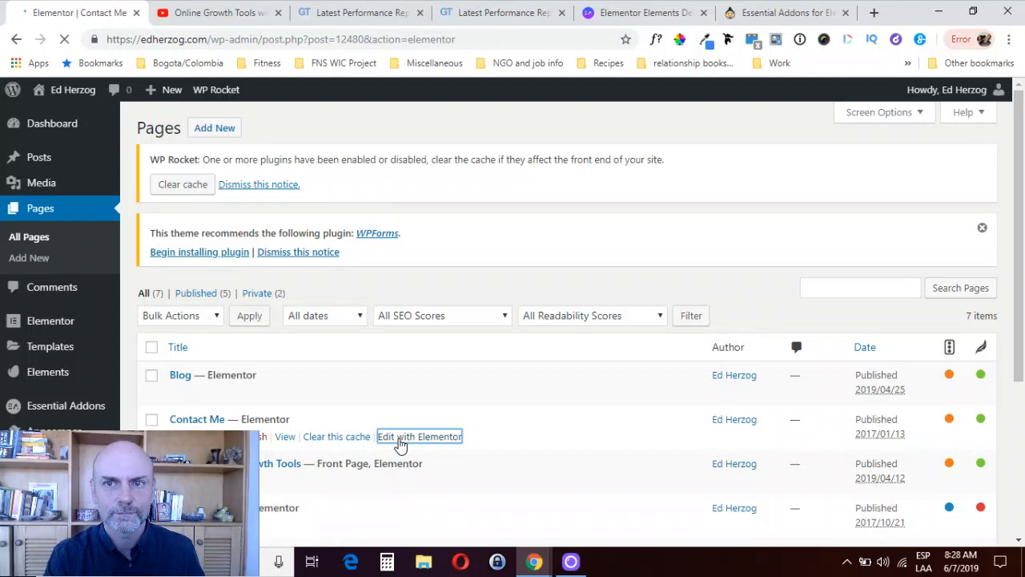
click(419, 436)
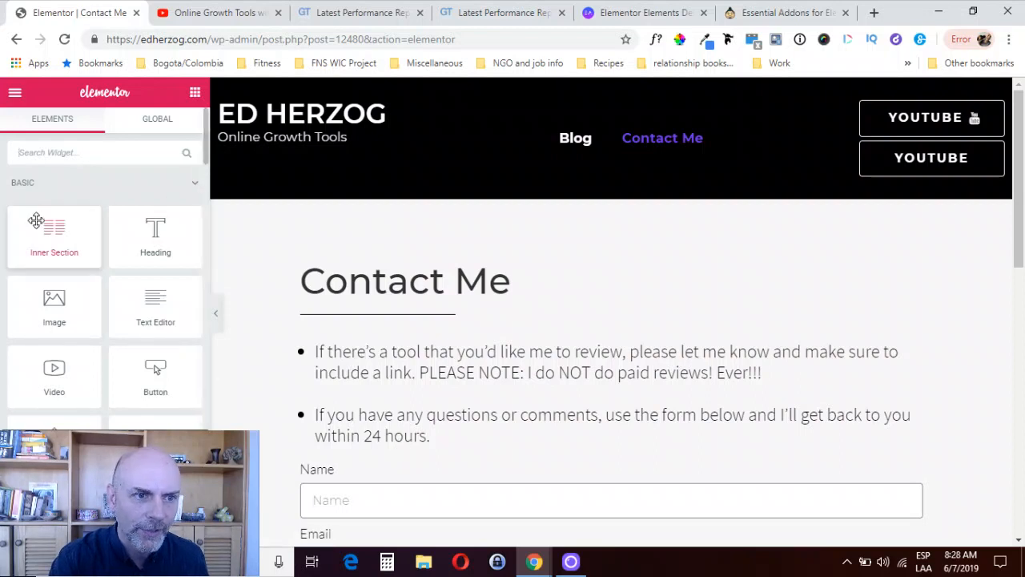
Scroll the widget panel past Basic, Pro and General to the Essential Addons group
scroll(down, 3)
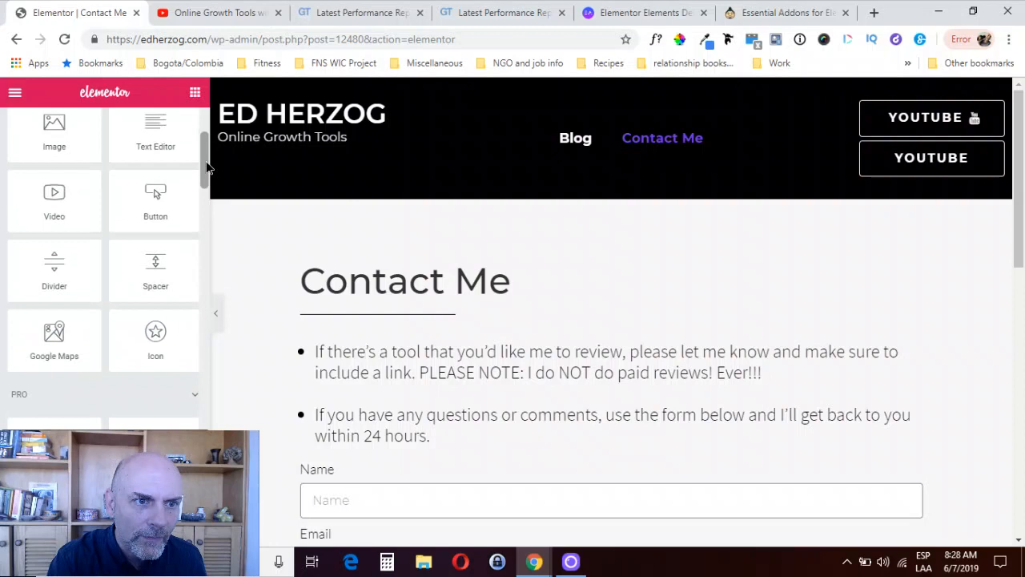
scroll(down, 3)
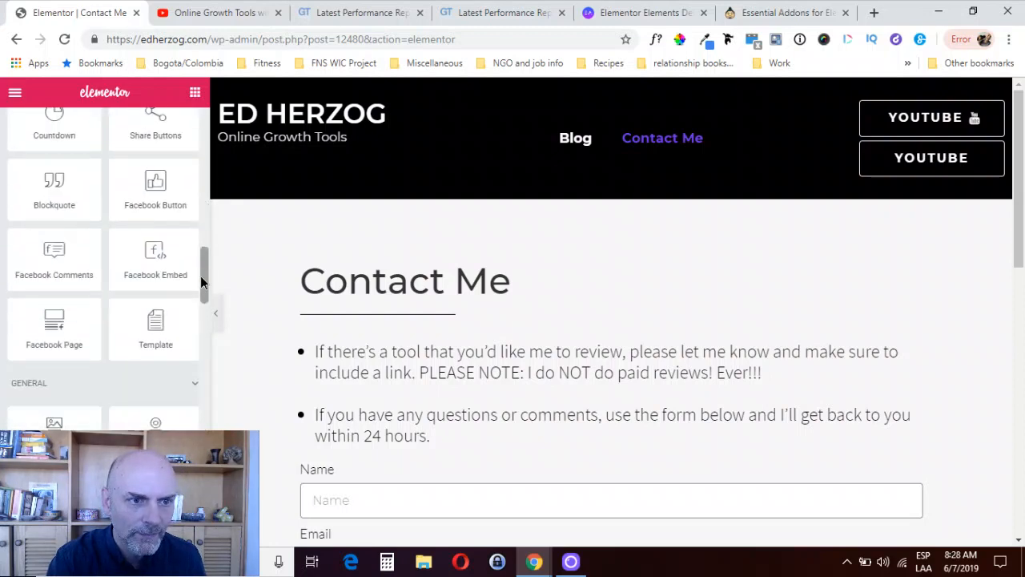
scroll(down, 3)
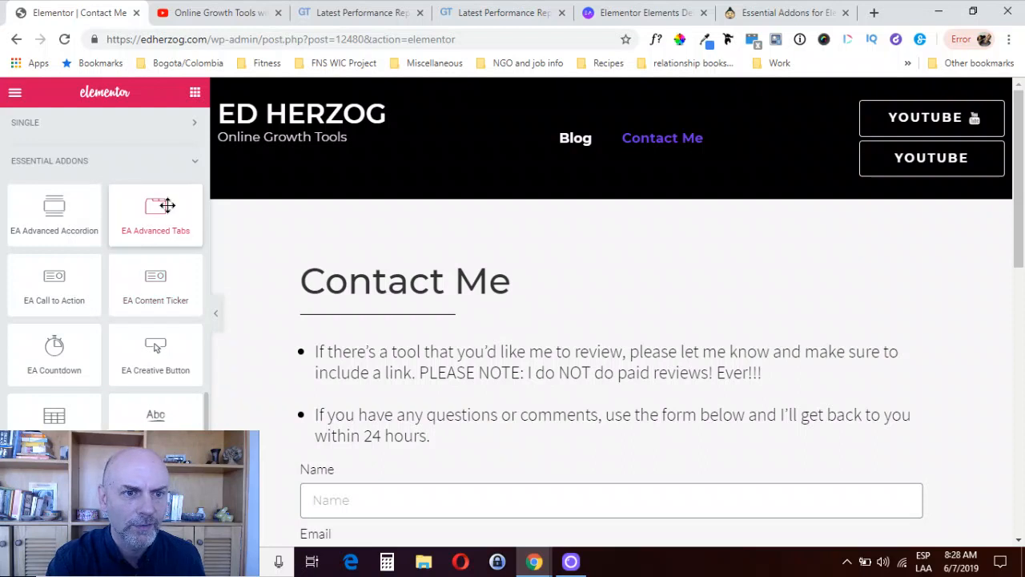
Drop EA Advanced Tabs under the heading and view its Content, Style and Advanced settings
drag(155, 205, 444, 307)
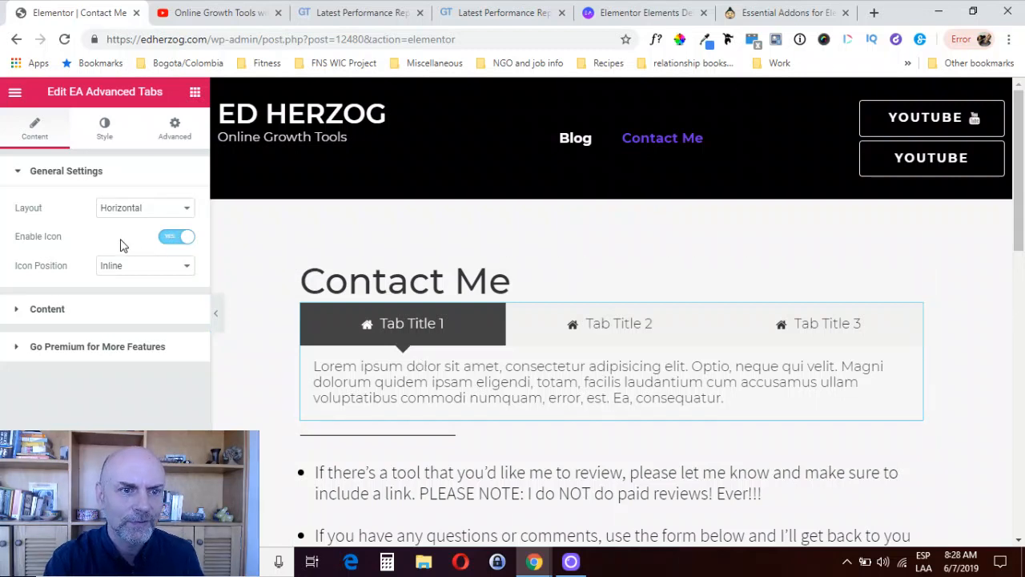
click(144, 208)
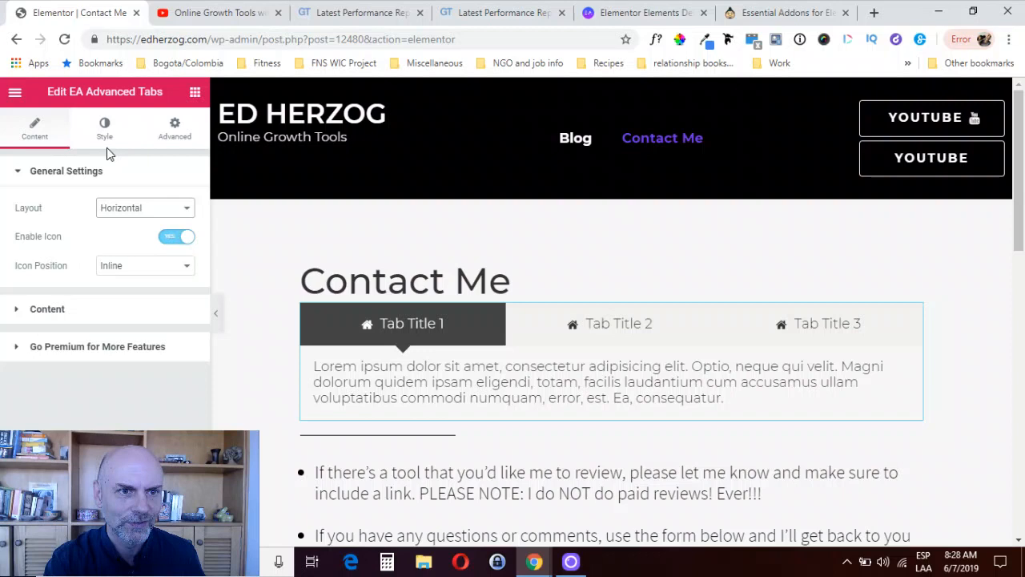
click(104, 126)
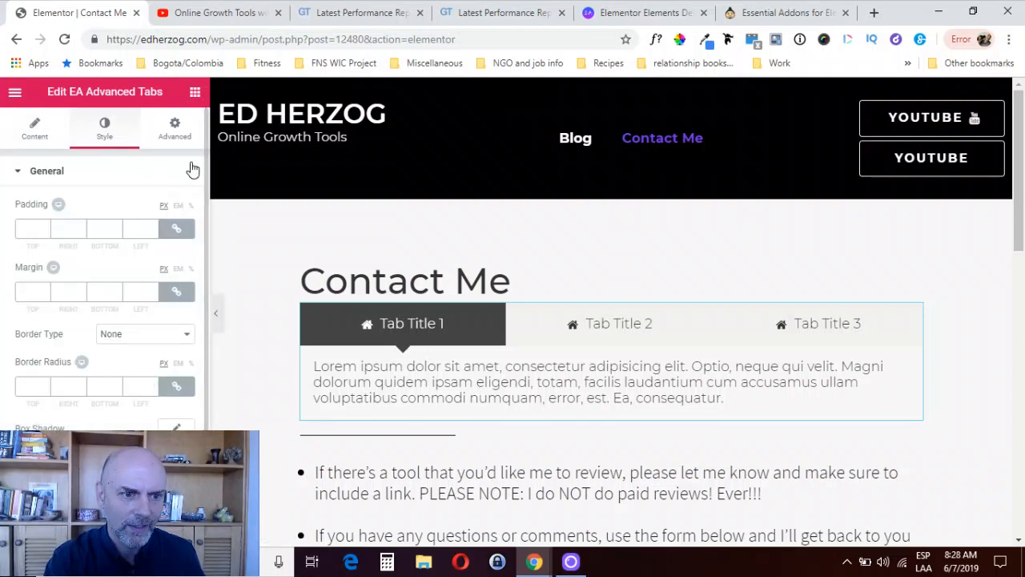
click(173, 128)
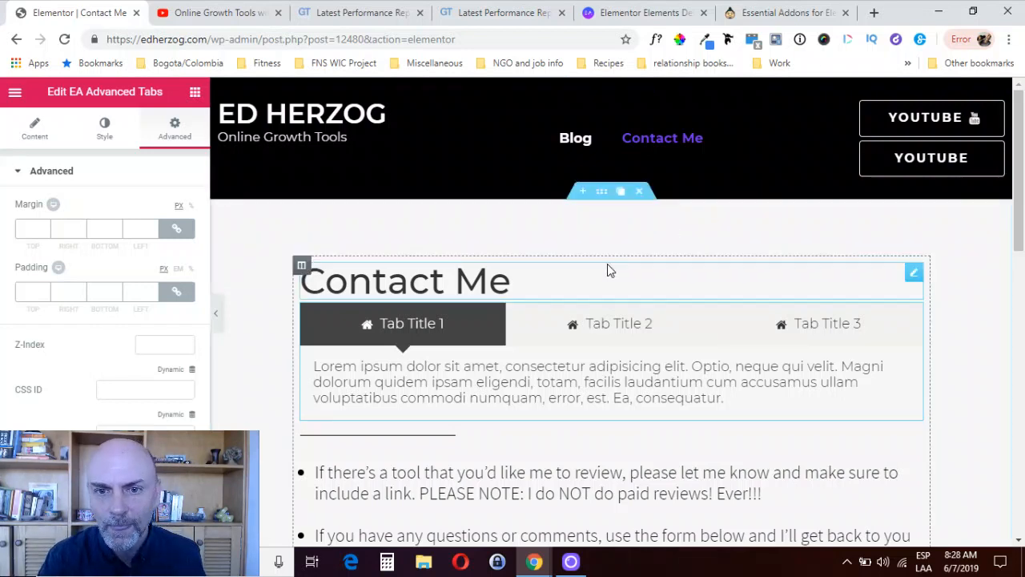
mouse_move(583, 192)
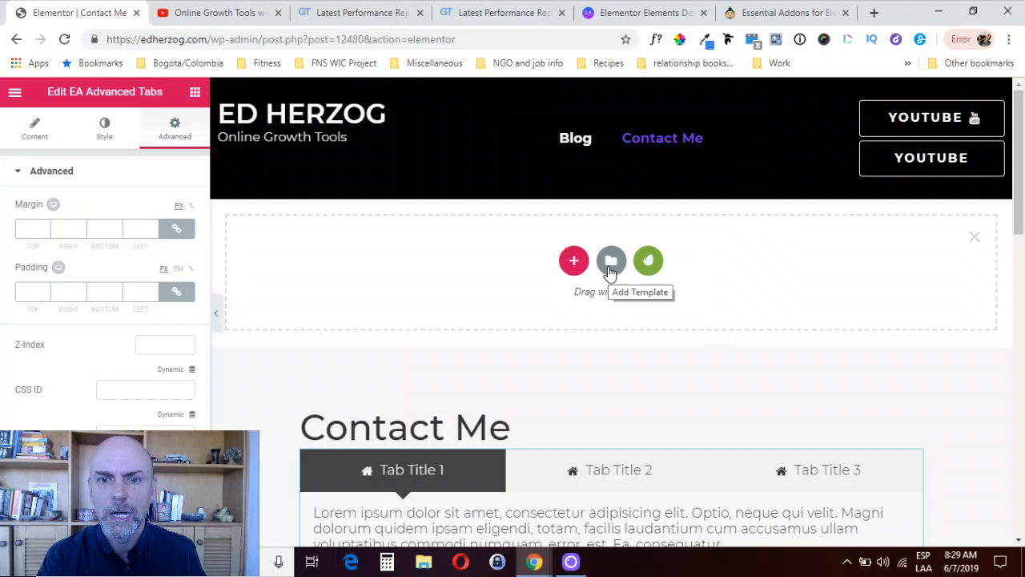
In the template library switch to Blocks, filter by a category, then close the library
click(612, 260)
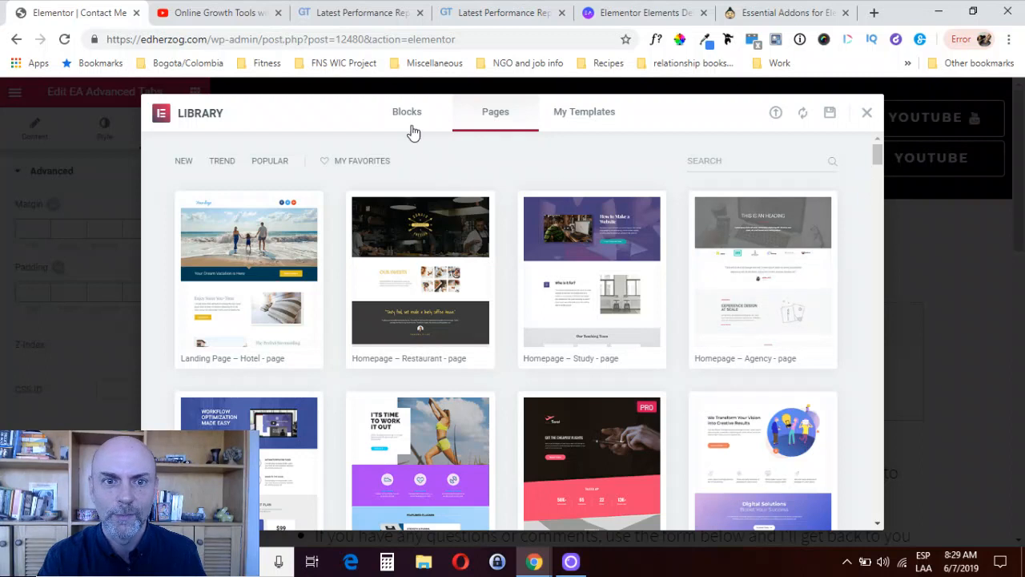
click(407, 112)
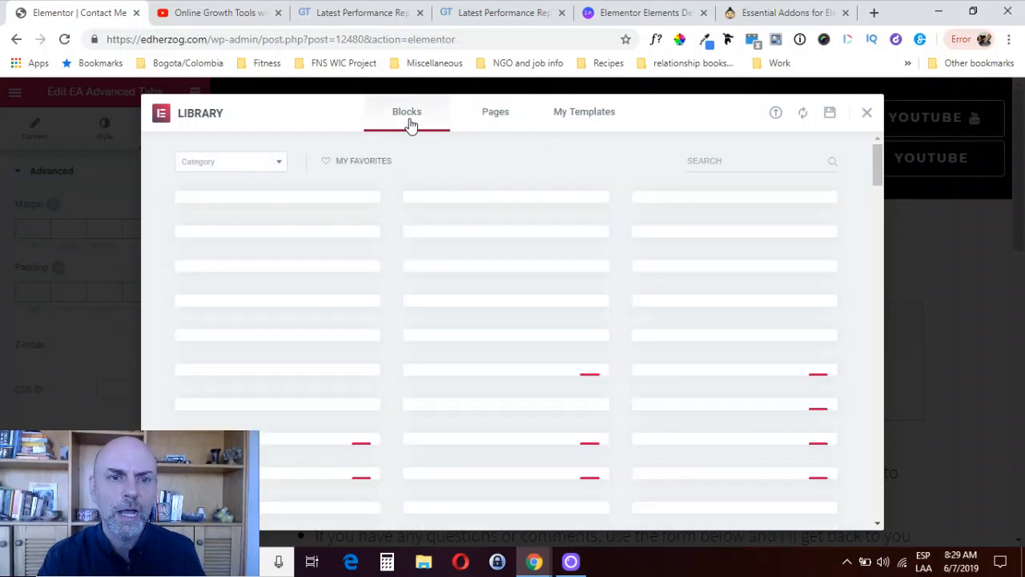
click(231, 160)
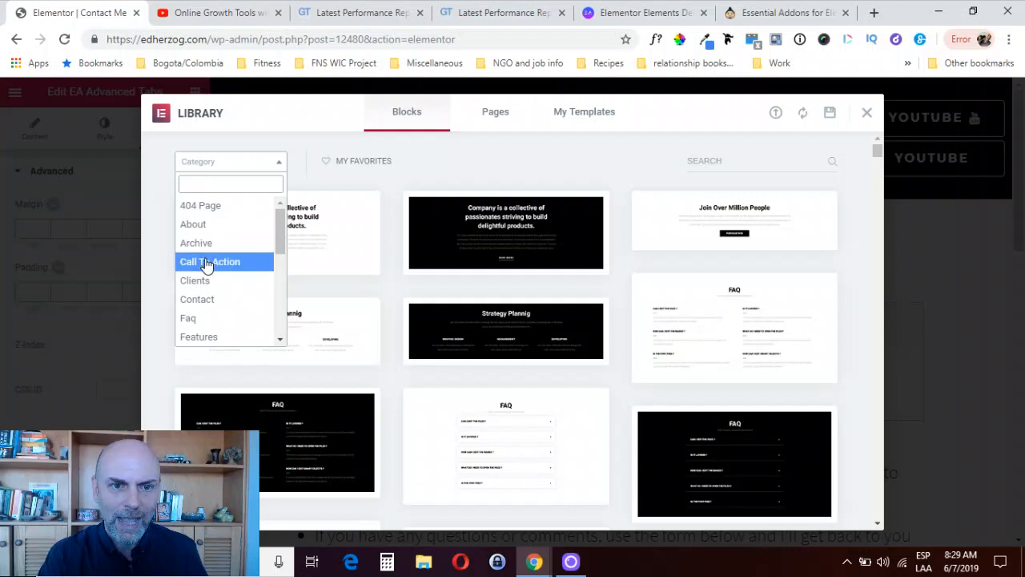
click(208, 261)
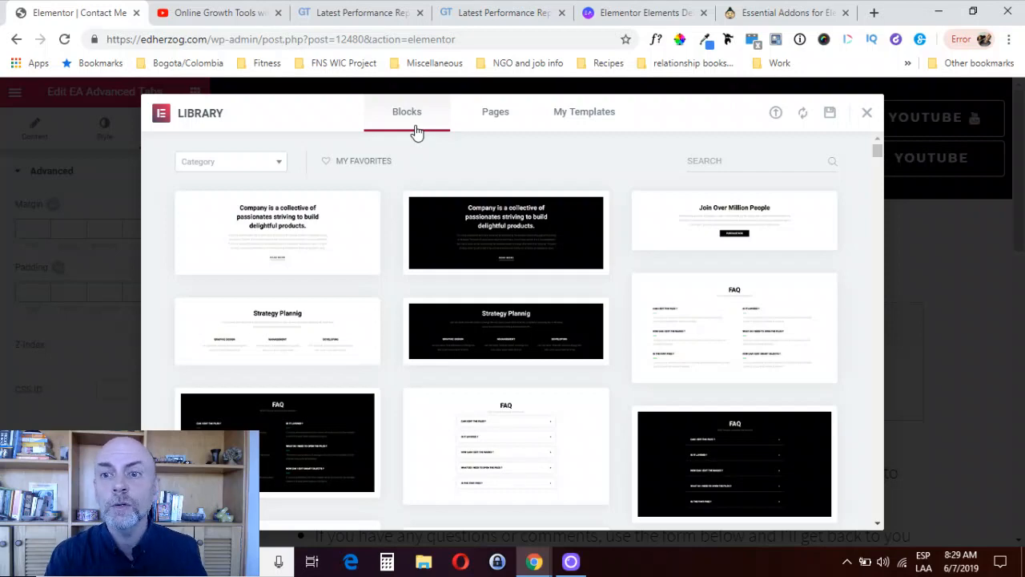
mouse_move(905, 253)
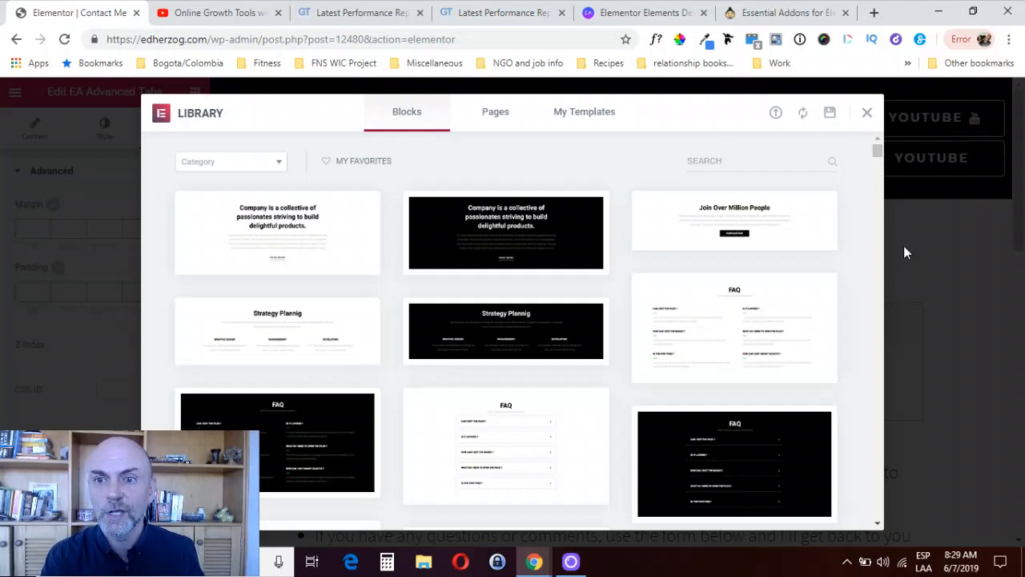
click(867, 112)
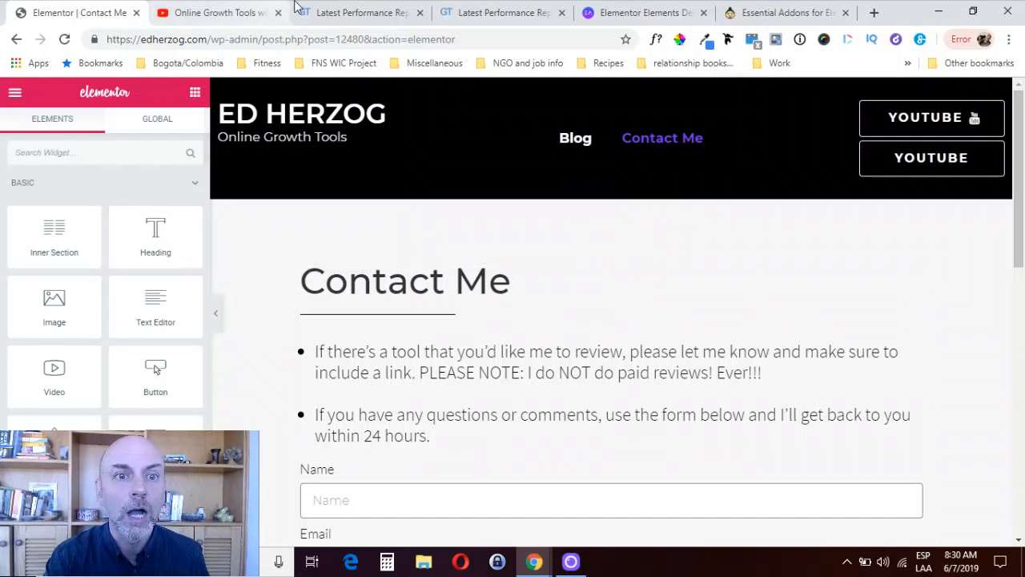
Show the GTmetrix report's Performance Scores and Page Details: 95%/82%, 2.2s, 720KB, 28 requests
click(359, 13)
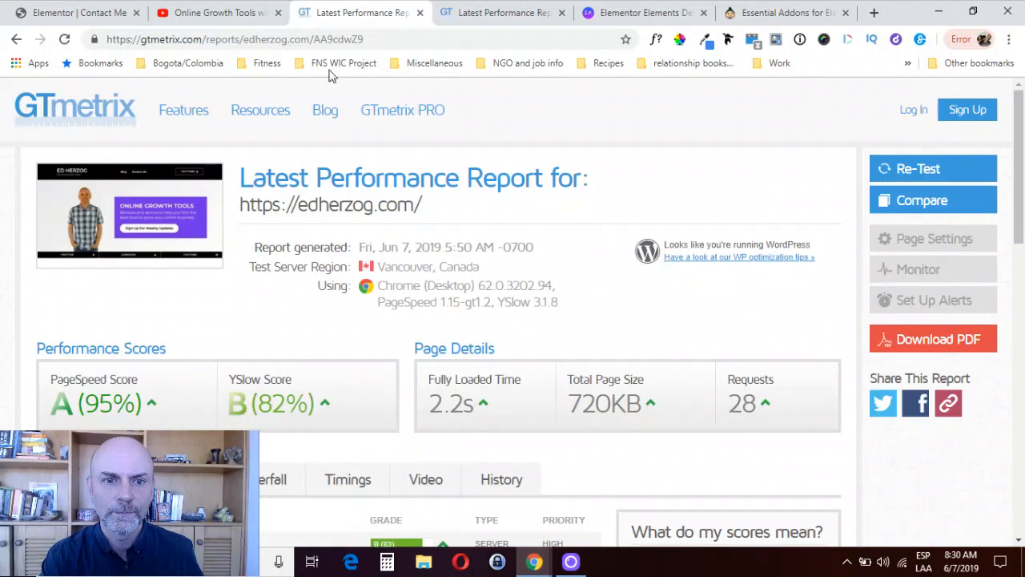
scroll(down, 3)
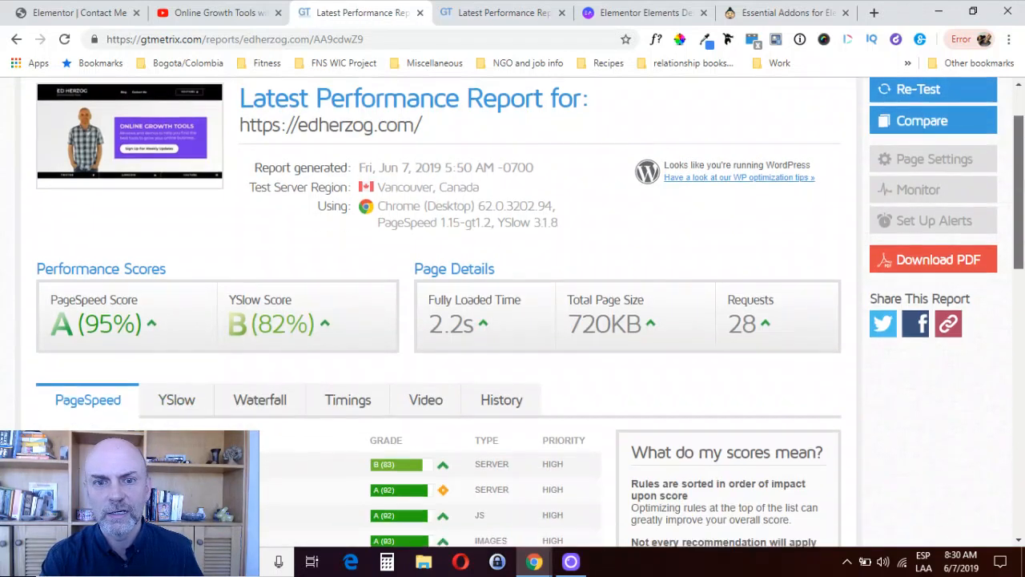
scroll(down, 3)
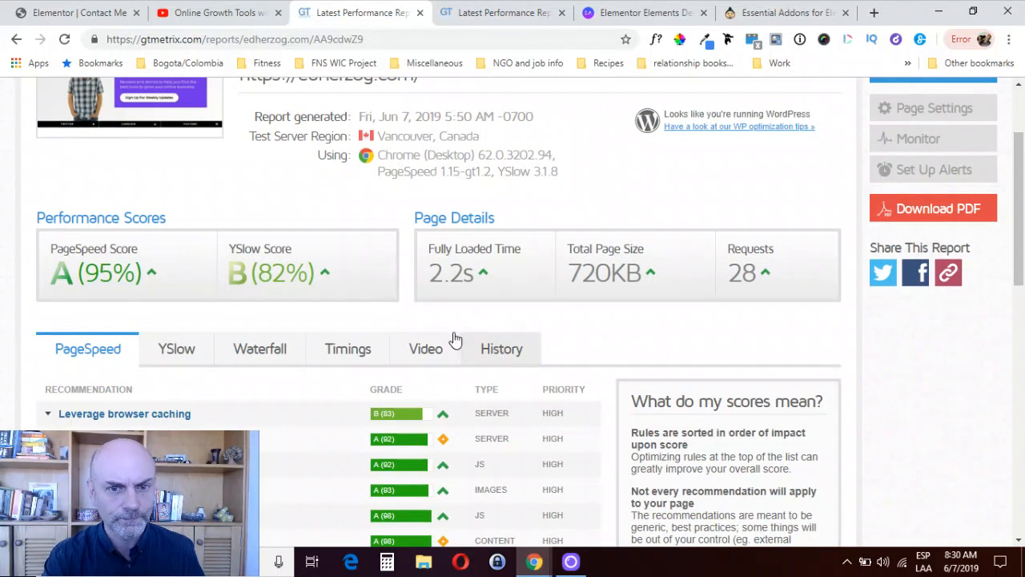
mouse_move(415, 279)
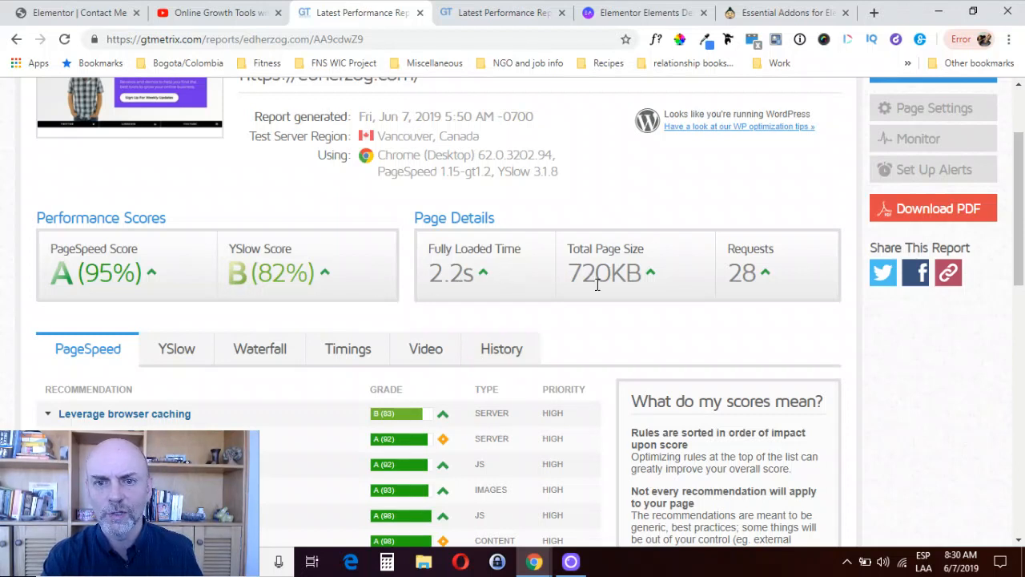
mouse_move(448, 304)
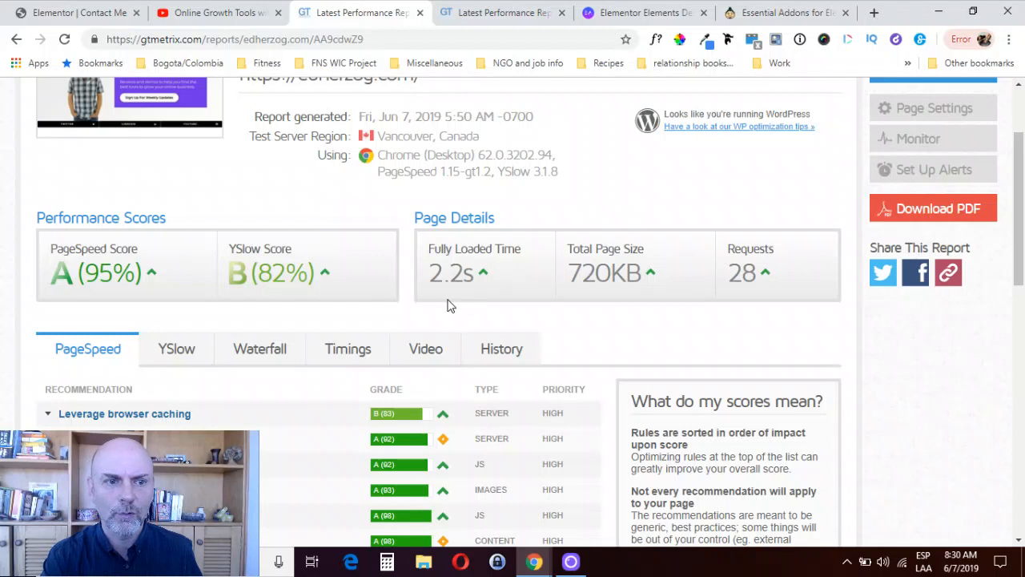
mouse_move(471, 106)
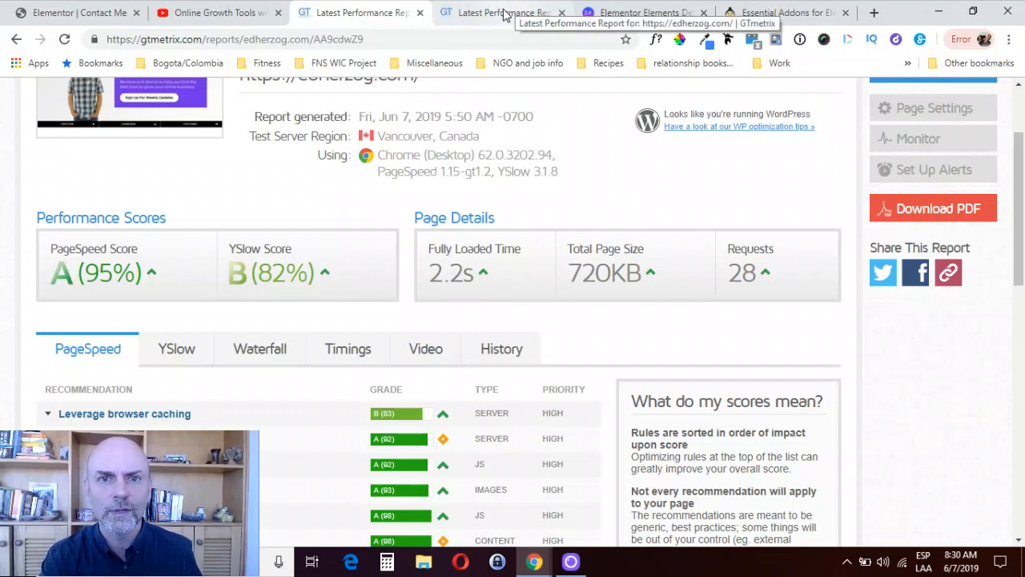
Bring up the second edherzog.com report showing 2.4s fully loaded time and the Page Details
click(499, 13)
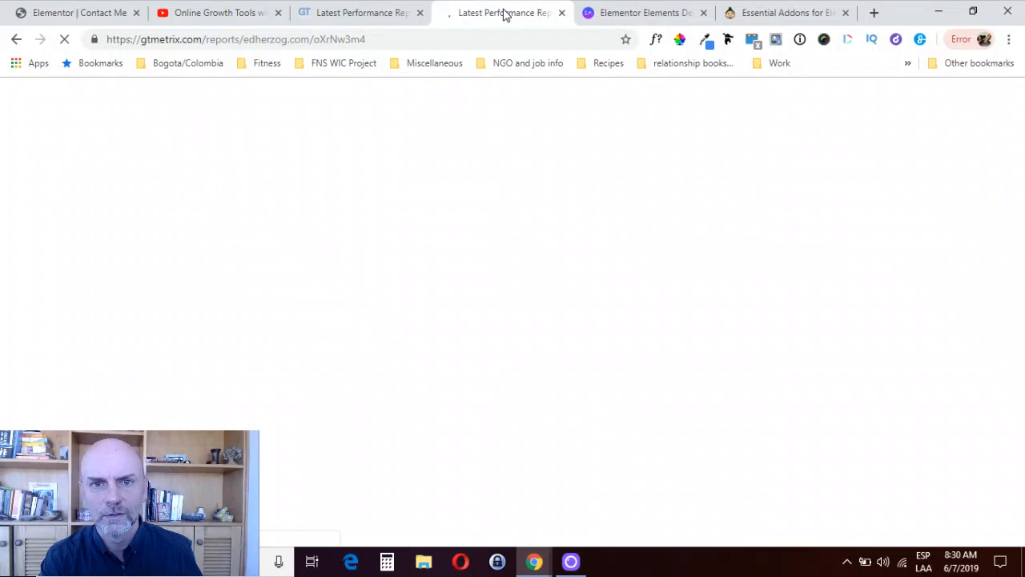
click(503, 13)
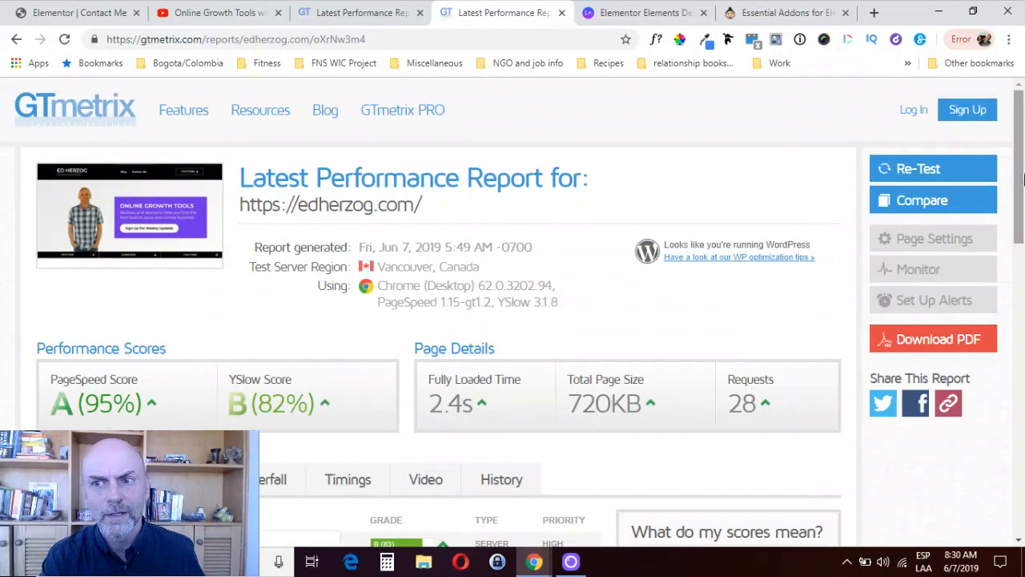
scroll(down, 3)
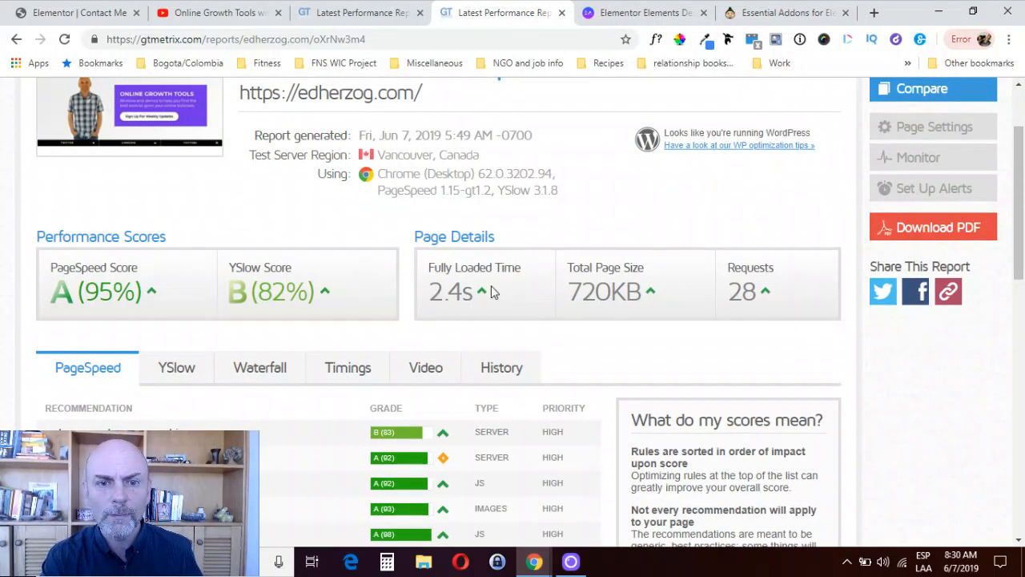
mouse_move(512, 305)
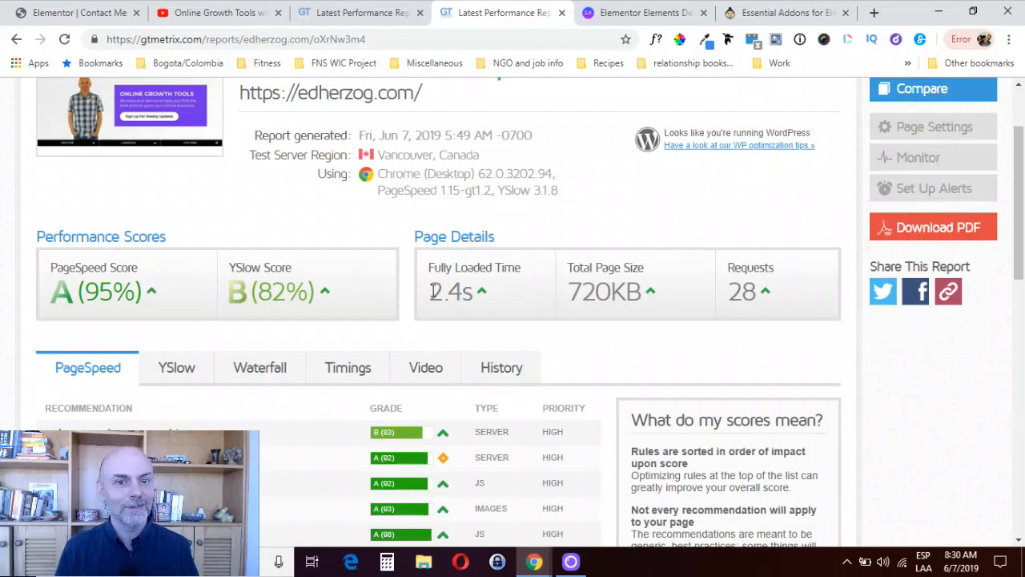
mouse_move(428, 266)
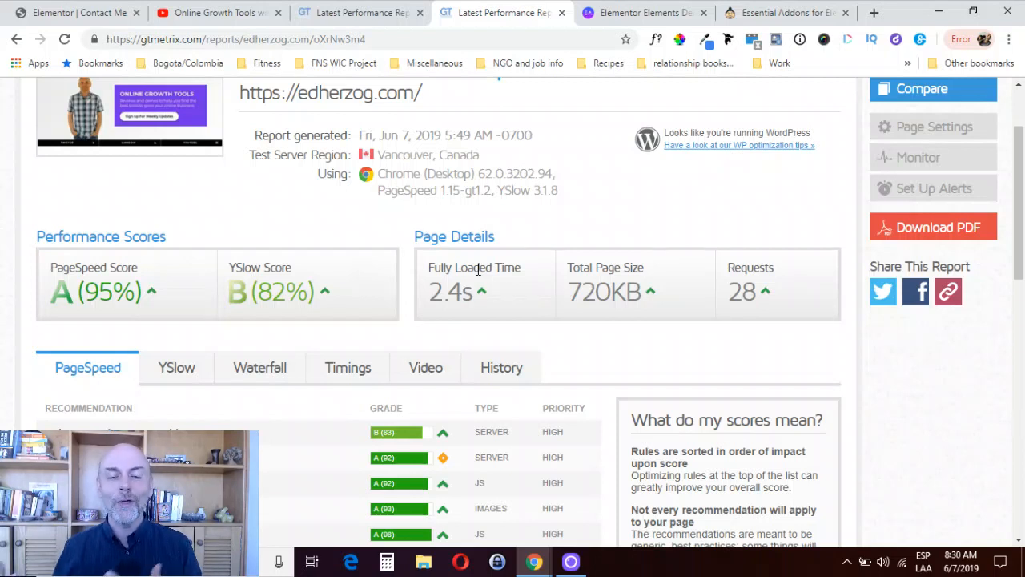
mouse_move(417, 307)
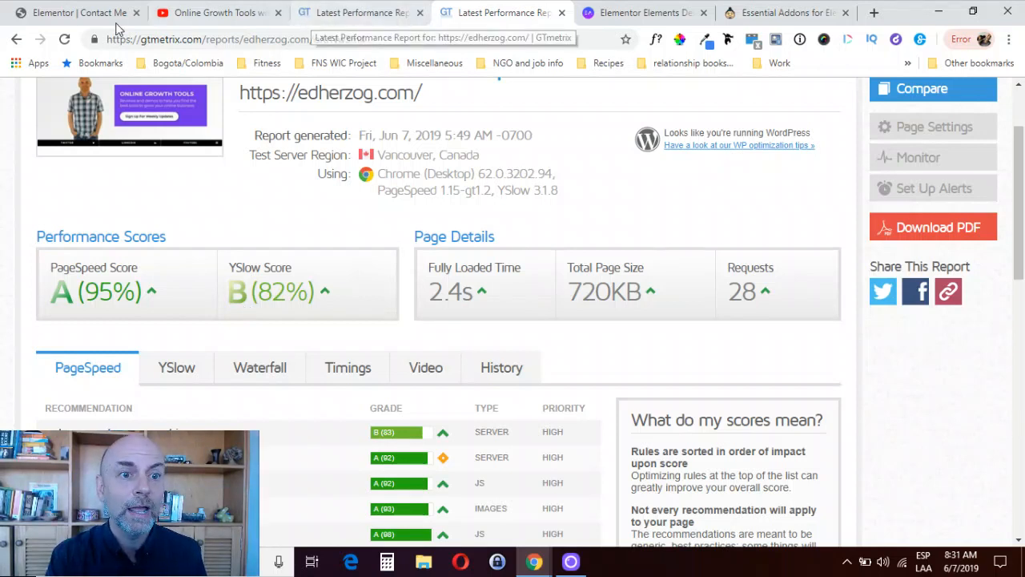
Revisit the Contact Me editor, then the Essential Addons demos with Particles, Parallax and Advanced Tooltip
click(77, 13)
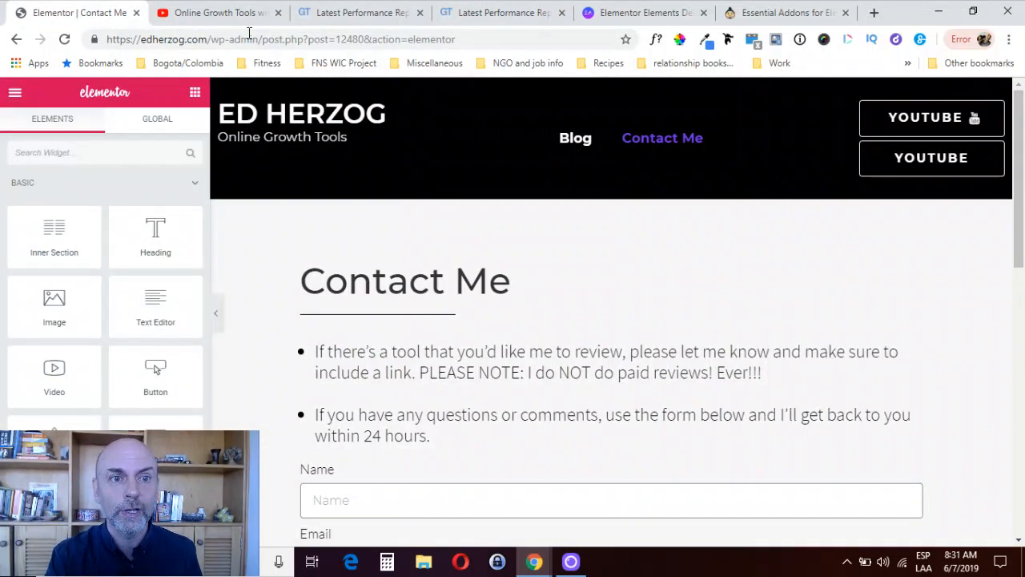
mouse_move(499, 13)
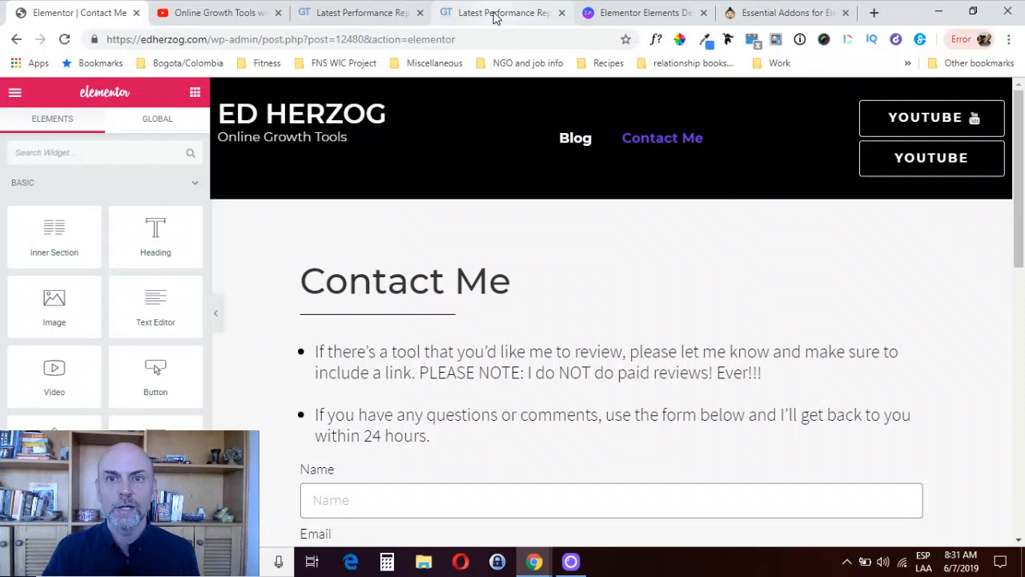
click(640, 12)
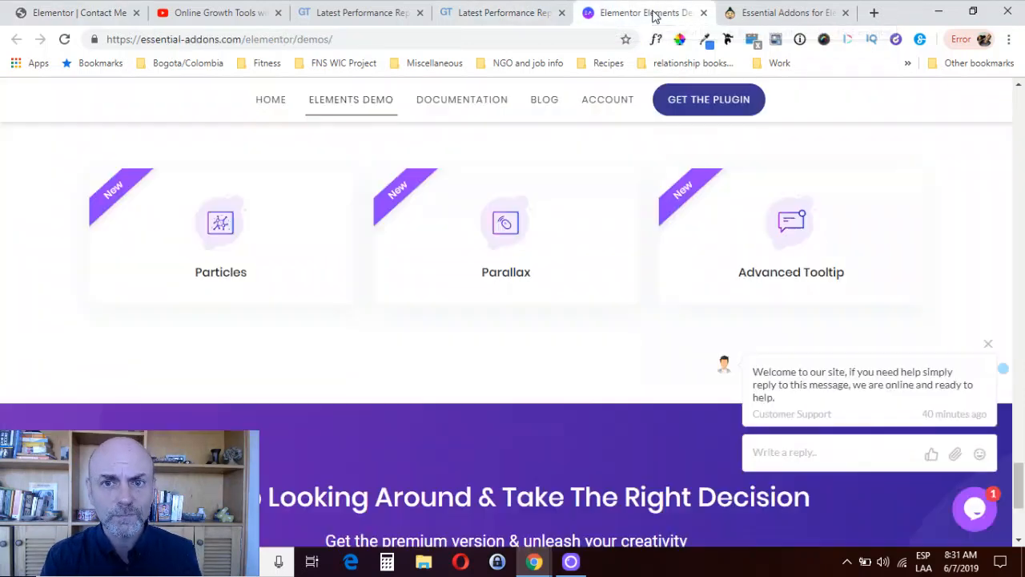
Show the AppSumo Essential Addons deal from $39, then the Online Growth Tools YouTube channel
click(785, 13)
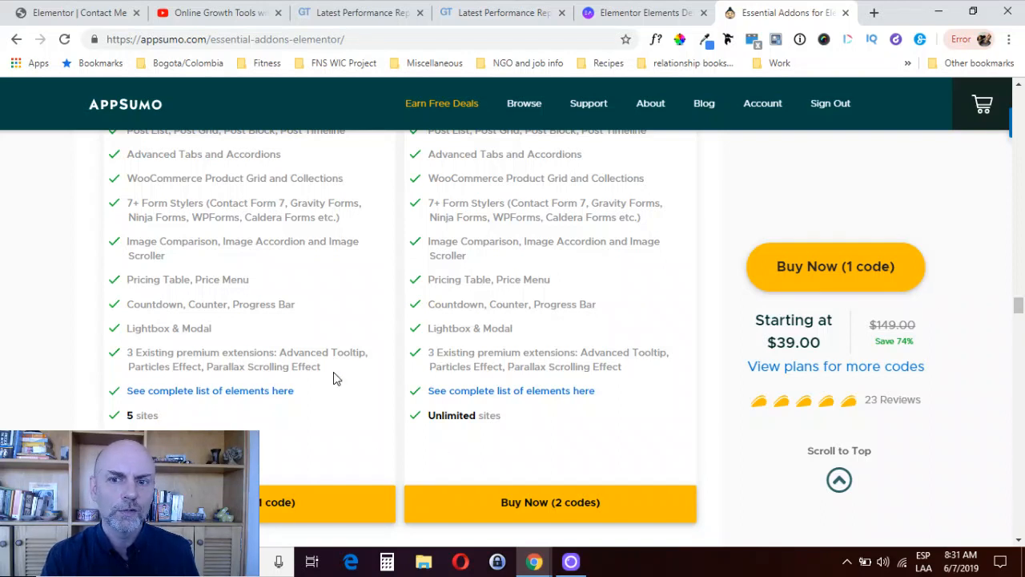
mouse_move(195, 343)
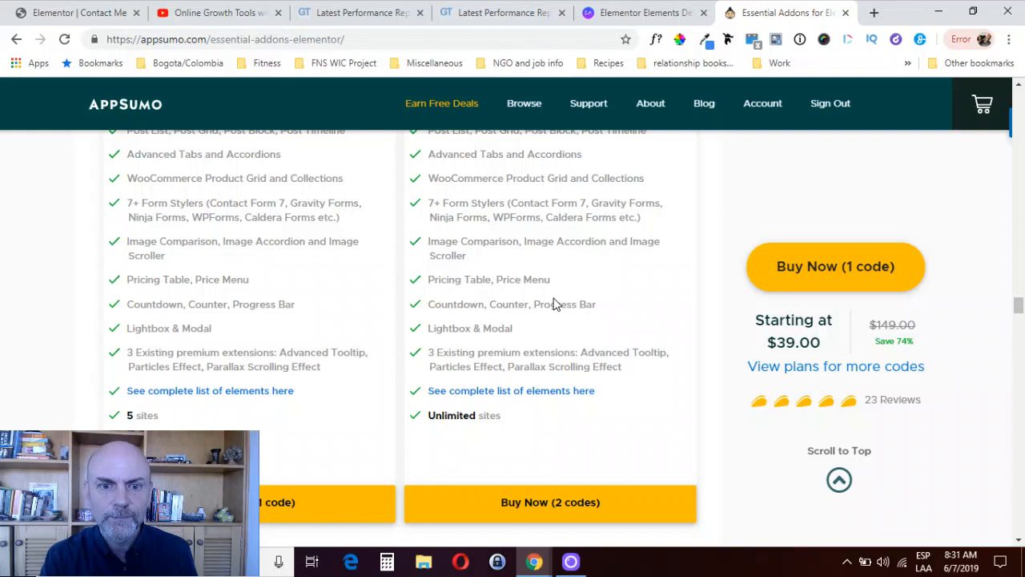
mouse_move(578, 218)
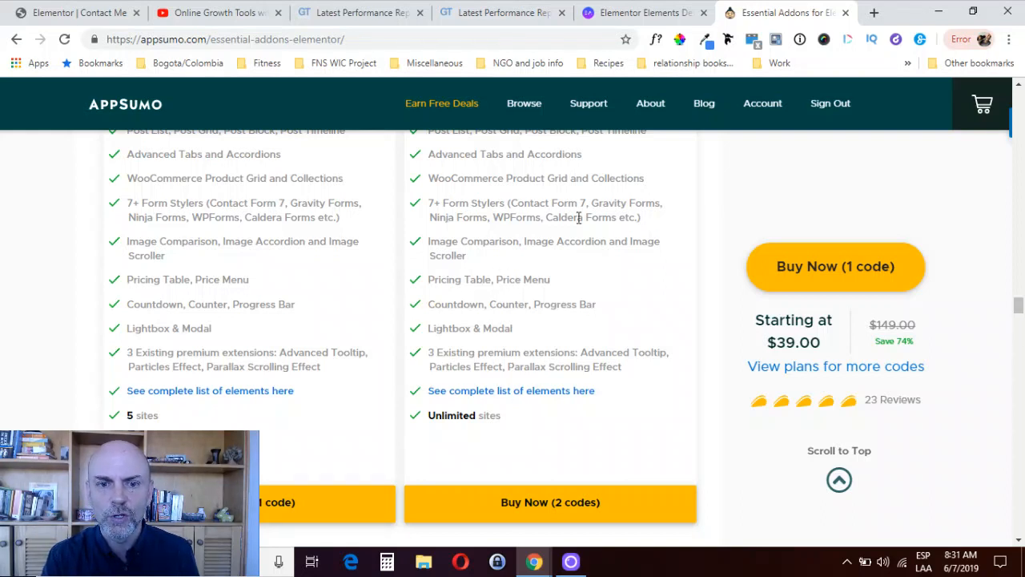
mouse_move(528, 442)
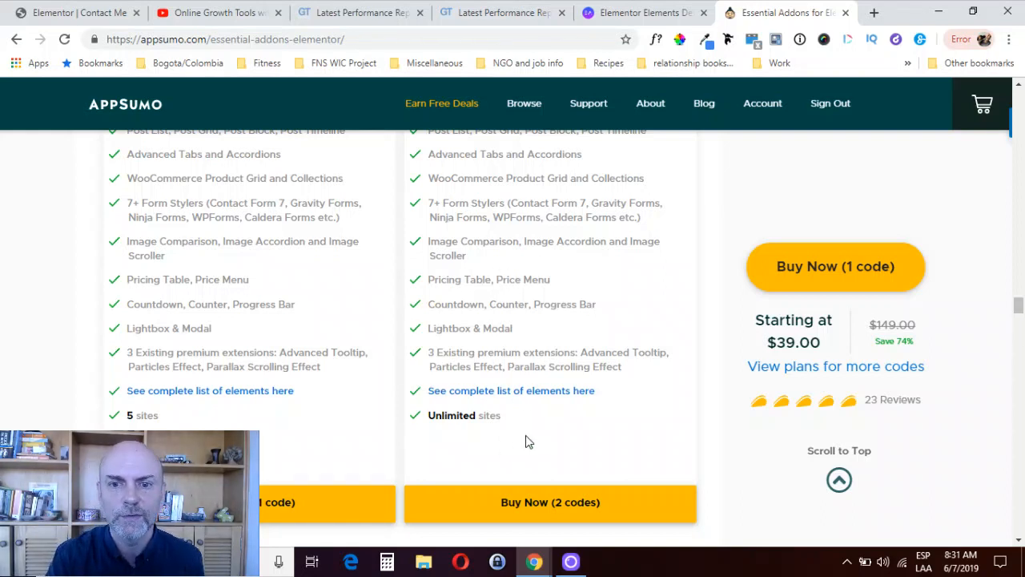
mouse_move(656, 302)
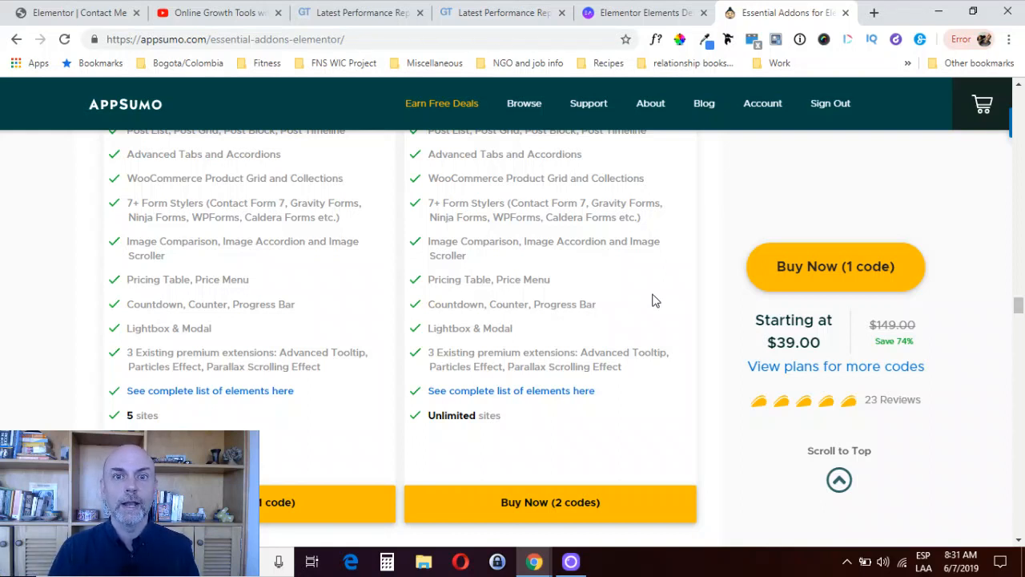
mouse_move(472, 345)
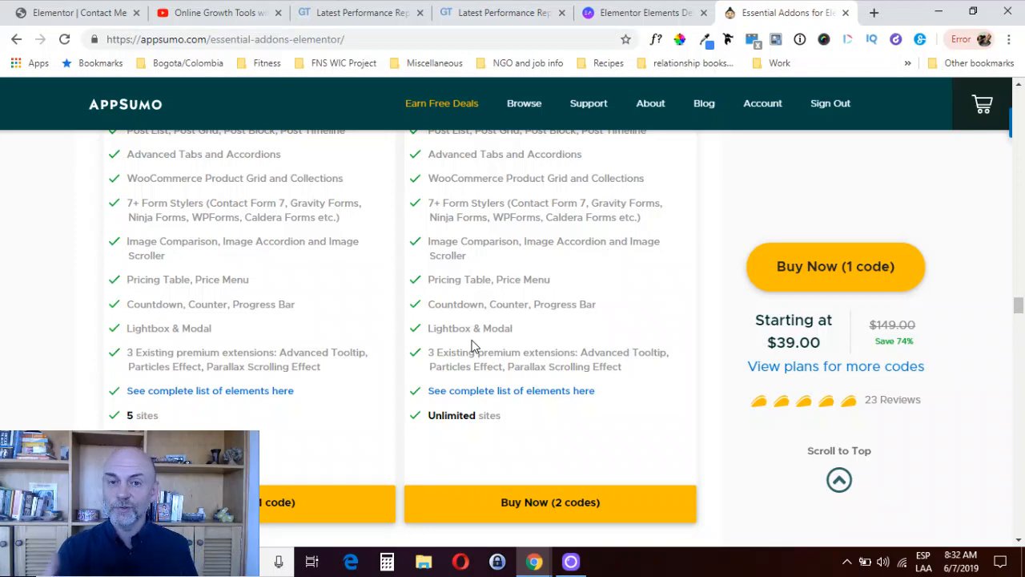
click(216, 13)
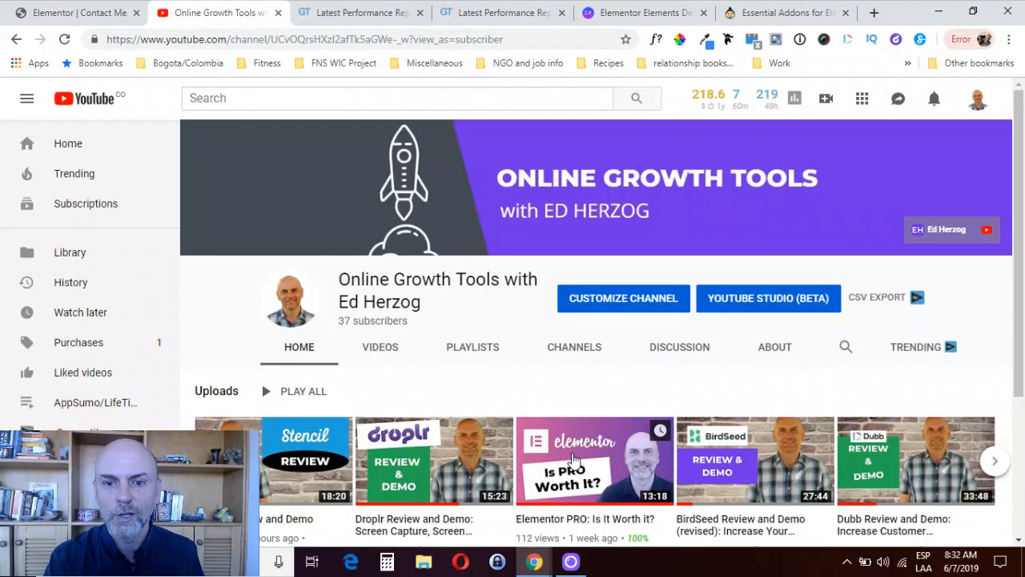
scroll(down, 3)
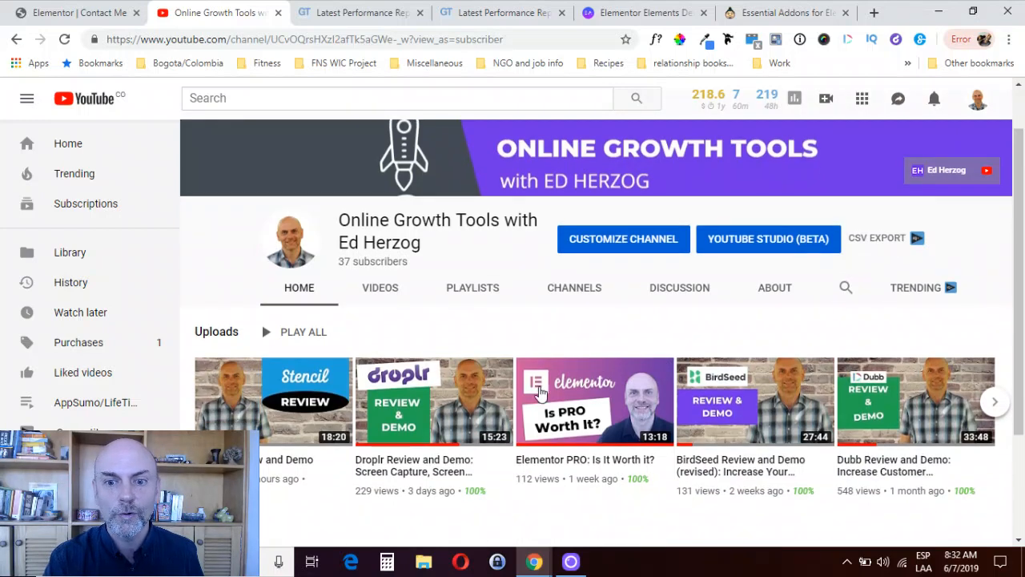
mouse_move(589, 365)
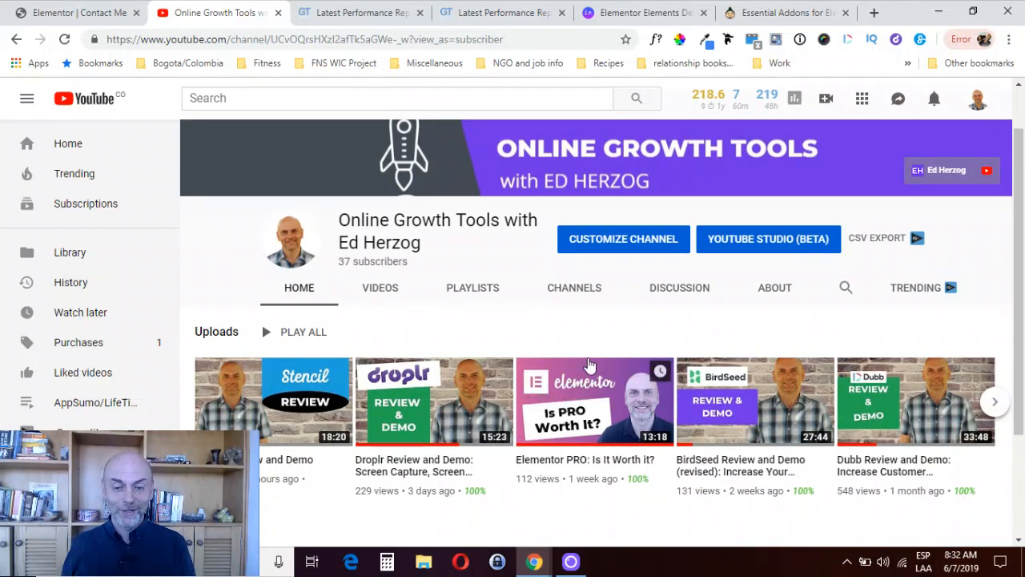